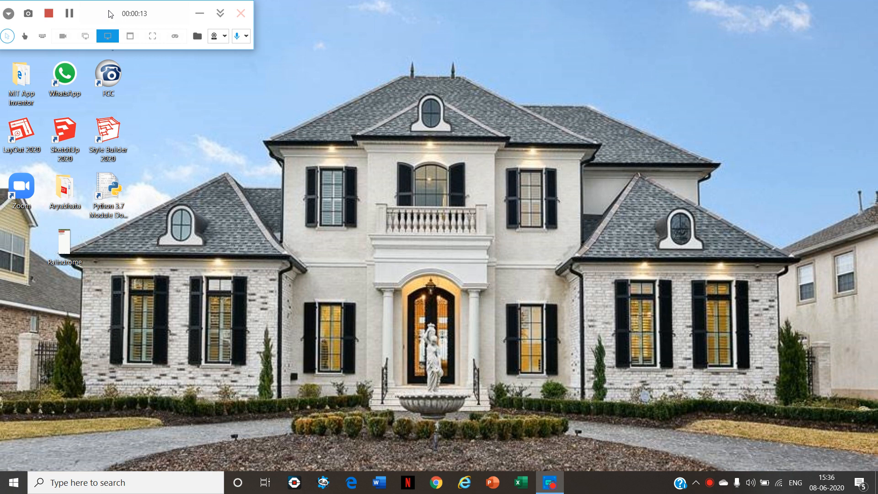
# - Launch Chrome and search for 'mit app inventor login'
pyautogui.doubleClick(64, 241)
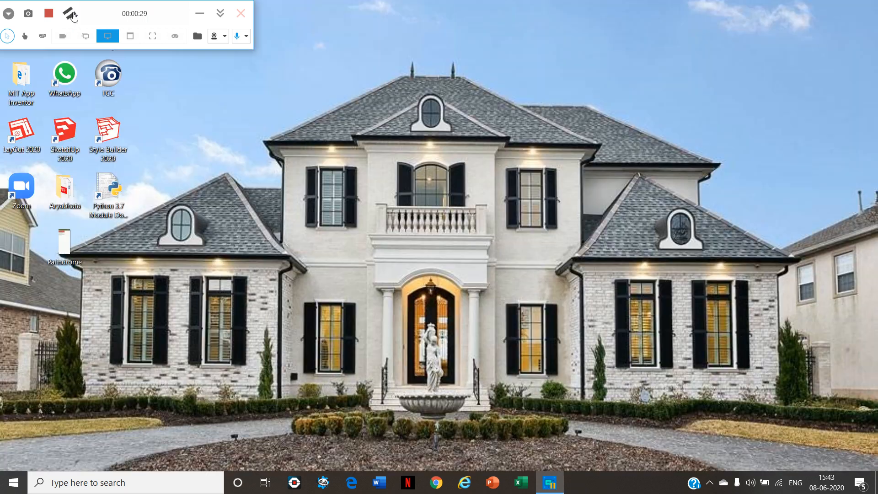
pyautogui.click(50, 13)
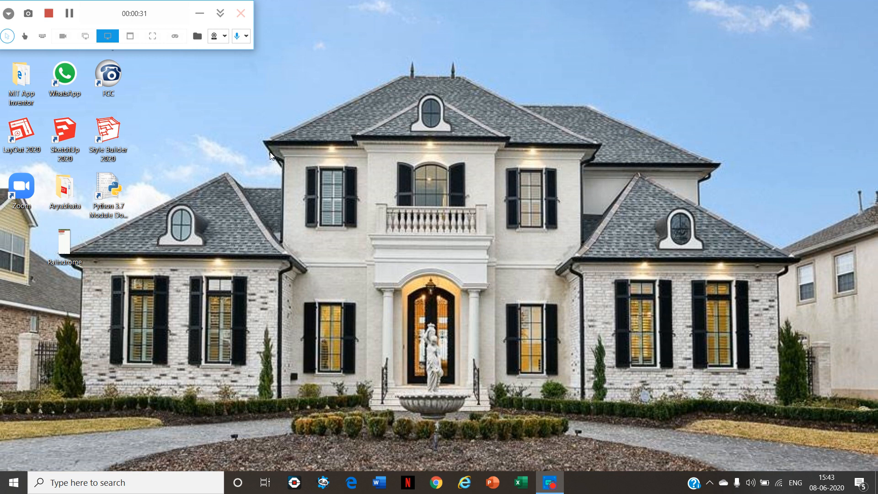
pyautogui.moveTo(269, 189)
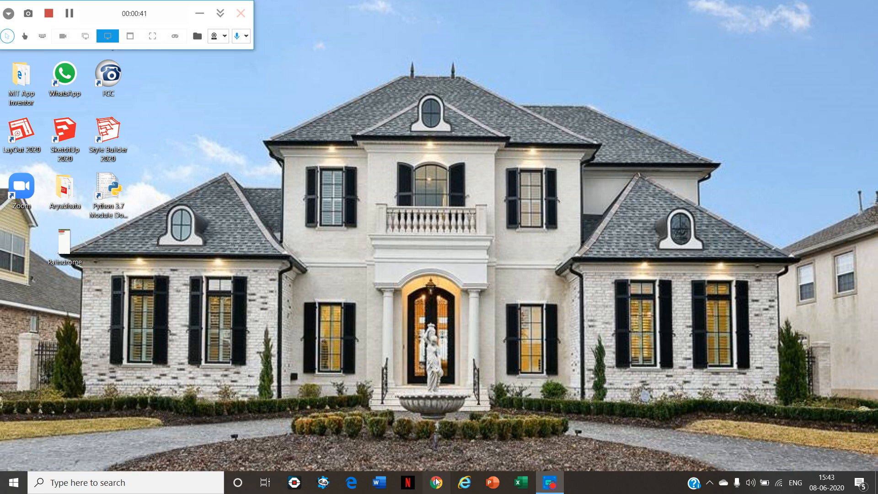
pyautogui.click(434, 481)
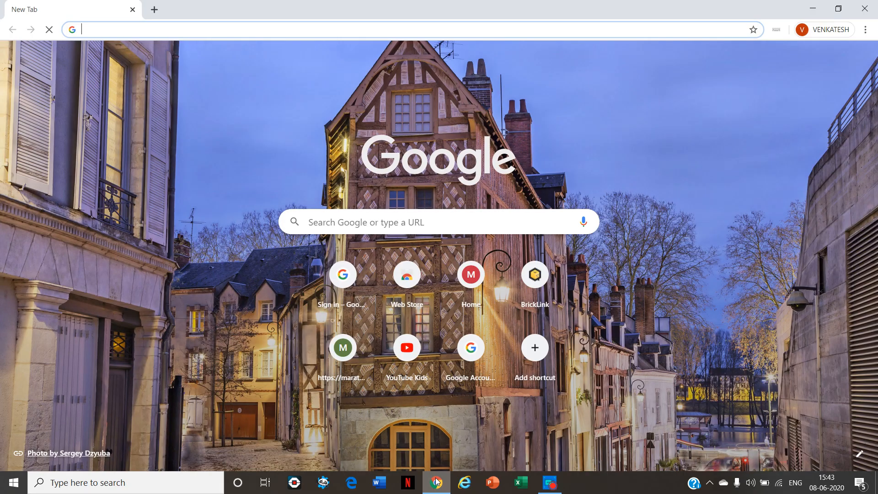
pyautogui.write('mit app inventor login')
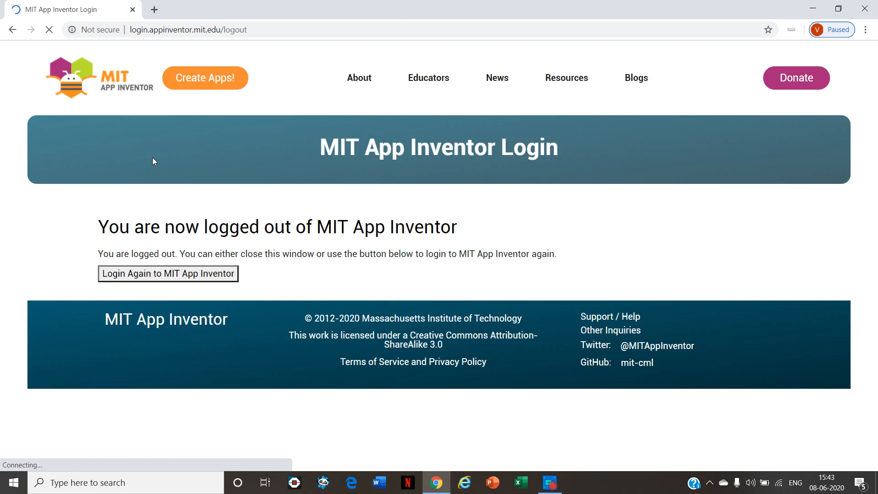
# - Log in again to App Inventor with the Google account, reaching My Projects
pyautogui.click(168, 273)
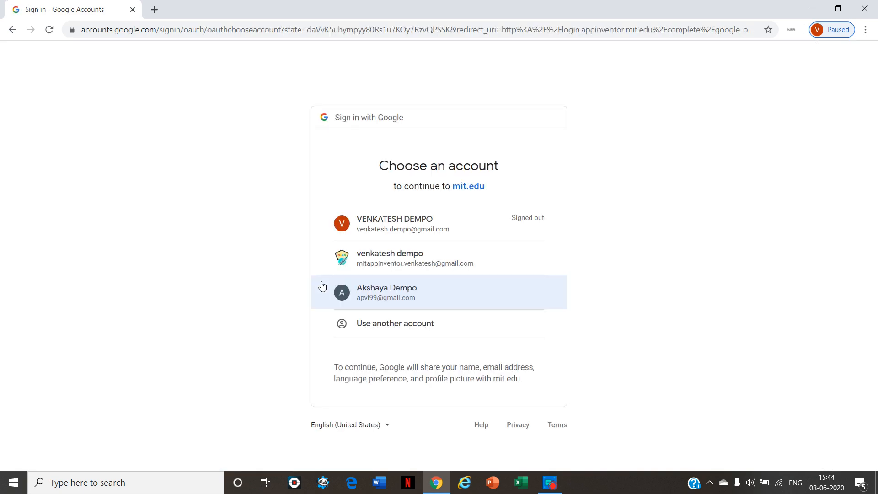
pyautogui.click(386, 293)
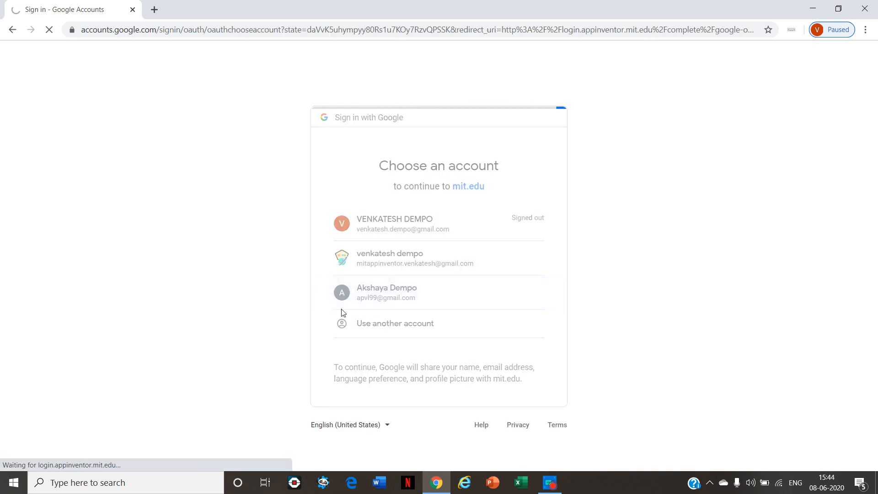
pyautogui.click(386, 293)
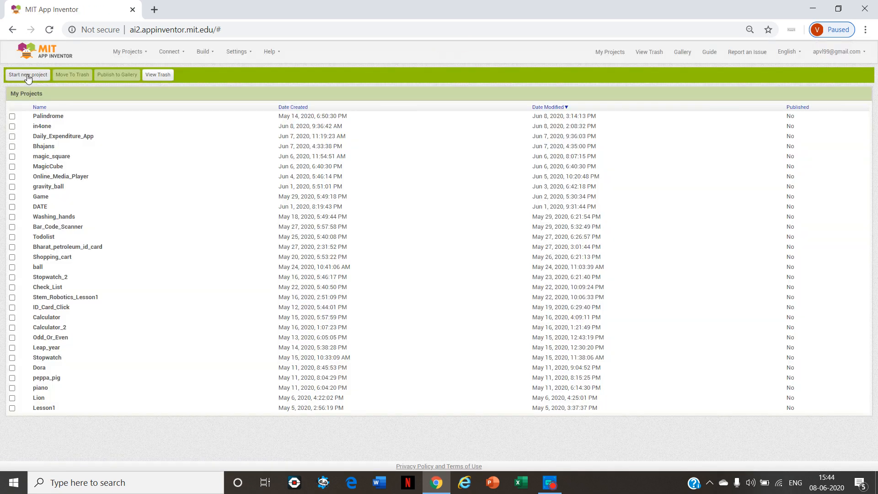
# - Start a new project named palindrome and open it in the Designer
pyautogui.click(27, 75)
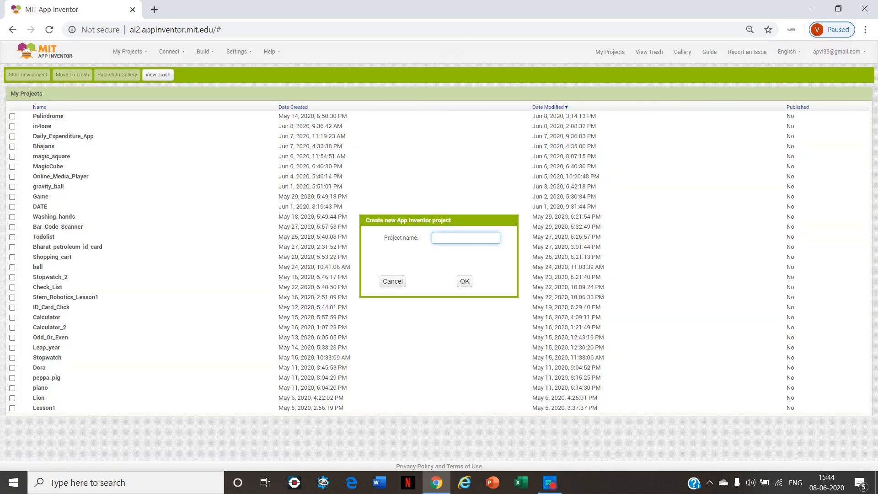
pyautogui.write('palindrome')
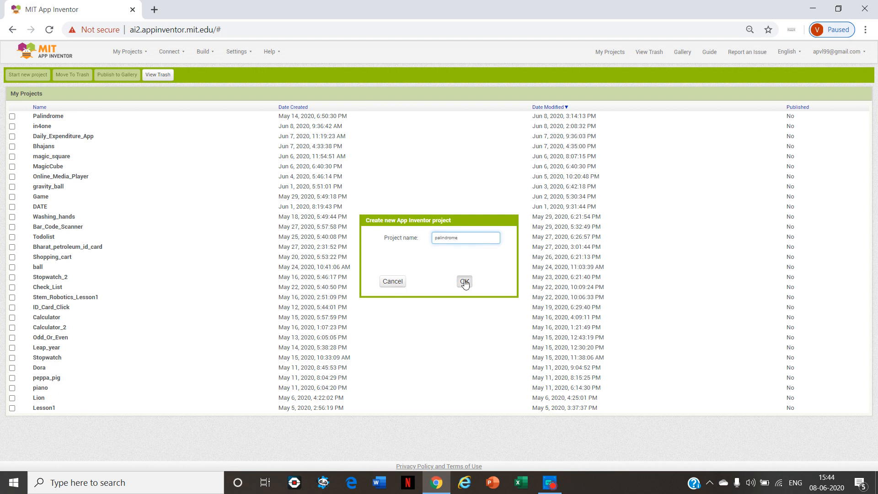
pyautogui.click(463, 282)
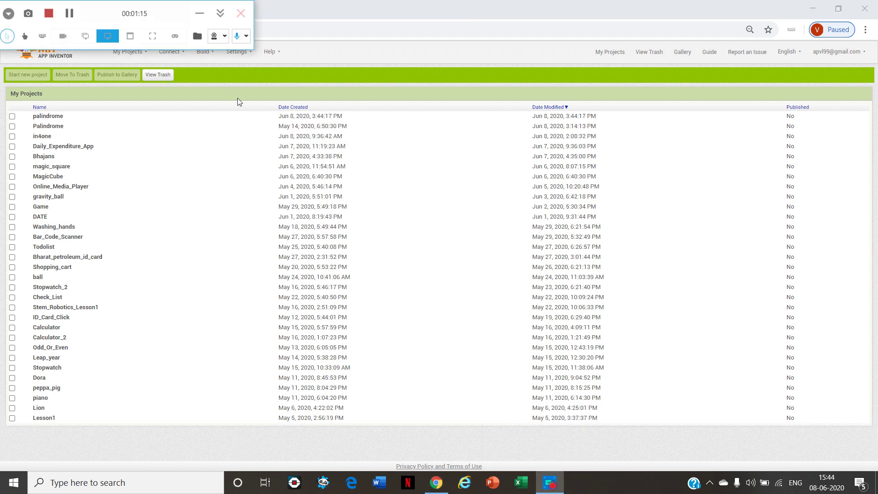
pyautogui.click(48, 116)
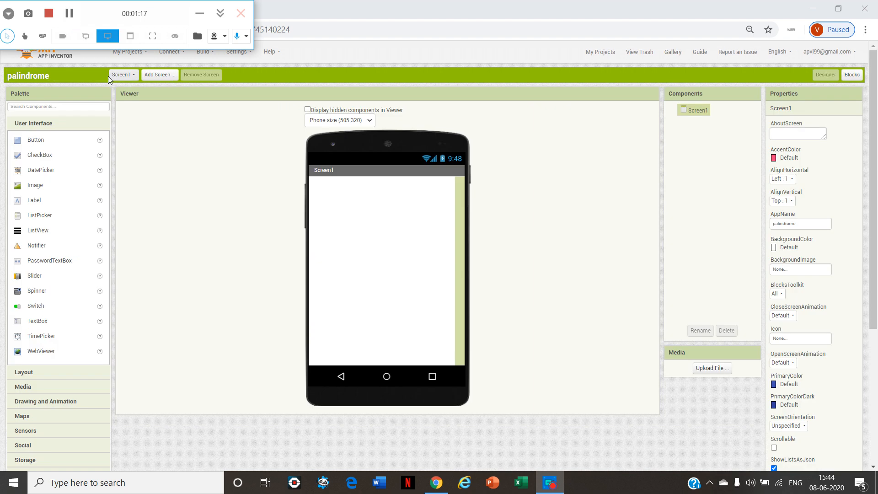
pyautogui.moveTo(152, 266)
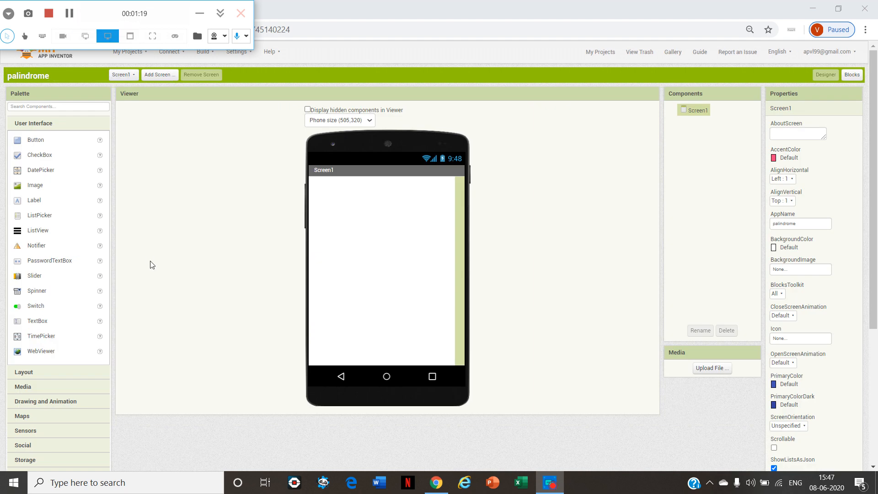
pyautogui.moveTo(15, 357)
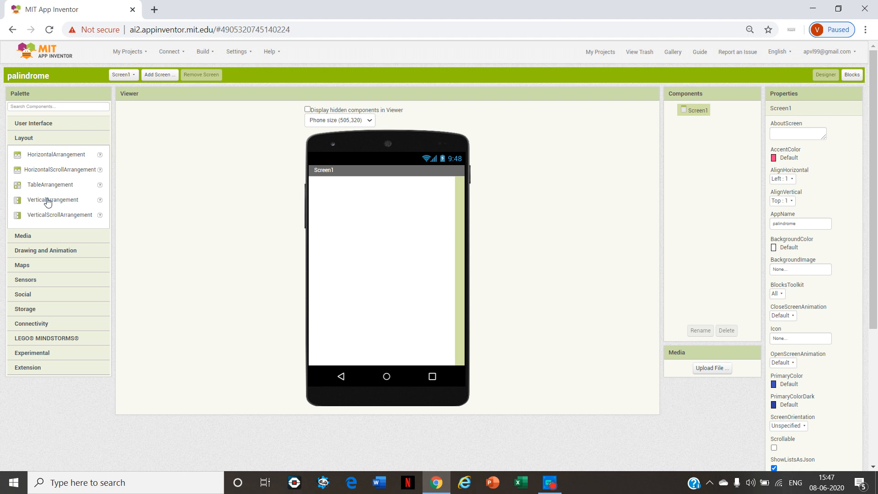
# - Place a TableArrangement on Screen1 with 1 column and 4 rows
pyautogui.moveTo(51, 184); pyautogui.dragTo(336, 201)
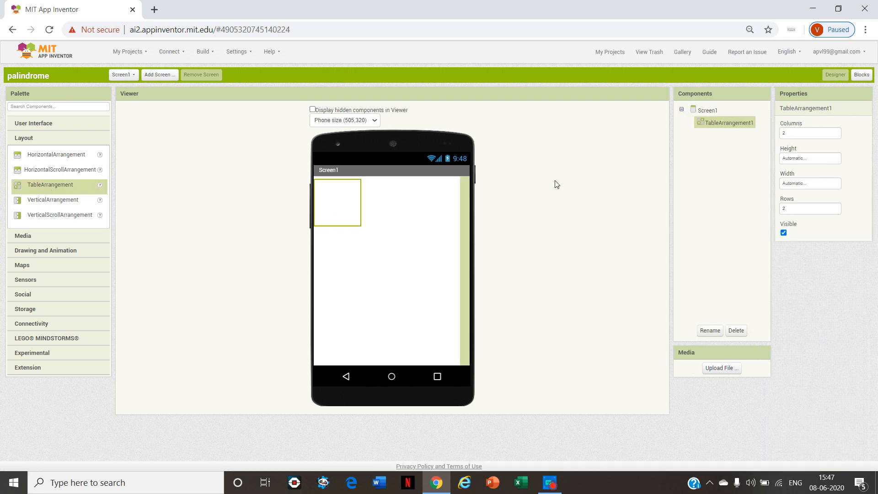
pyautogui.click(810, 133)
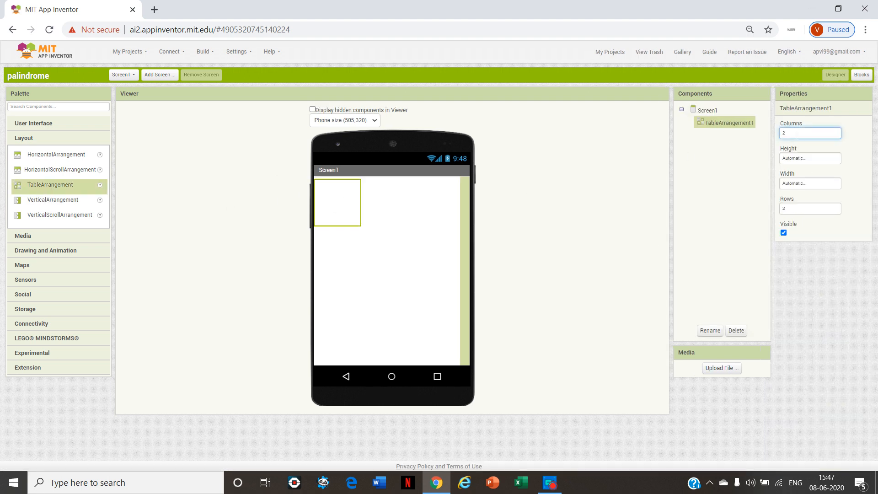
pyautogui.write('1')
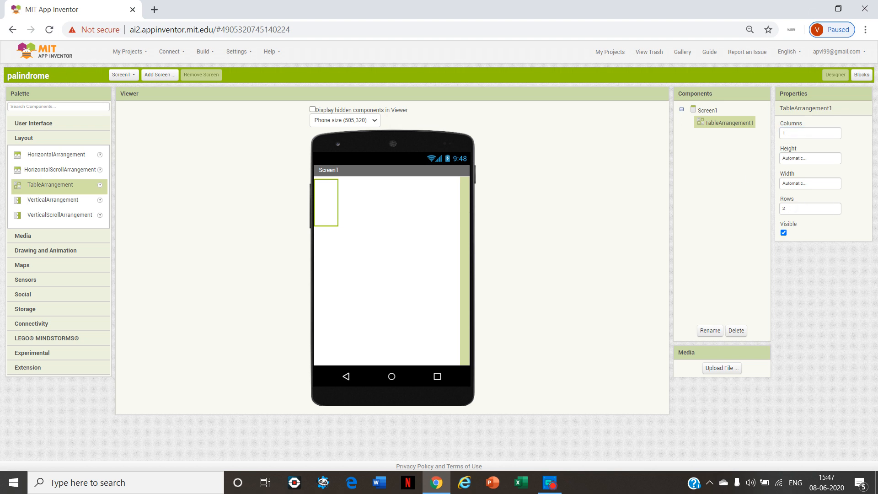
pyautogui.write('4')
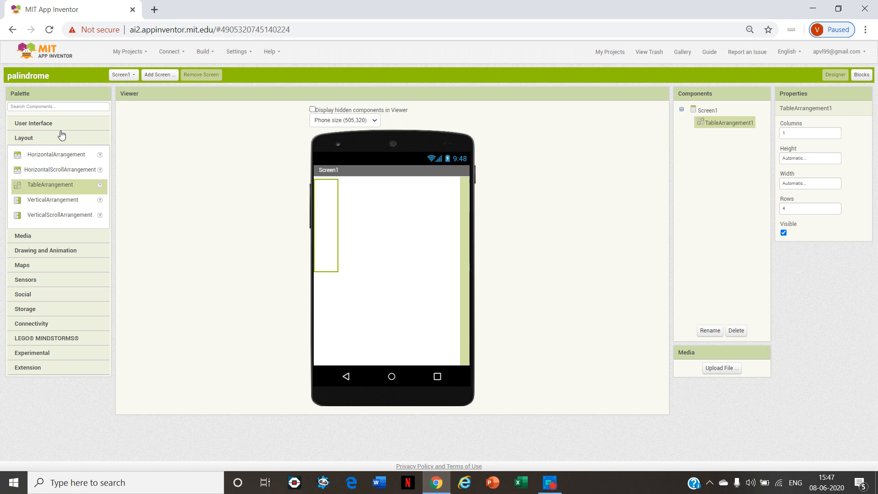
# - Add a label in the table reading Palindrome, font size 40, cyan text, red background
pyautogui.click(33, 123)
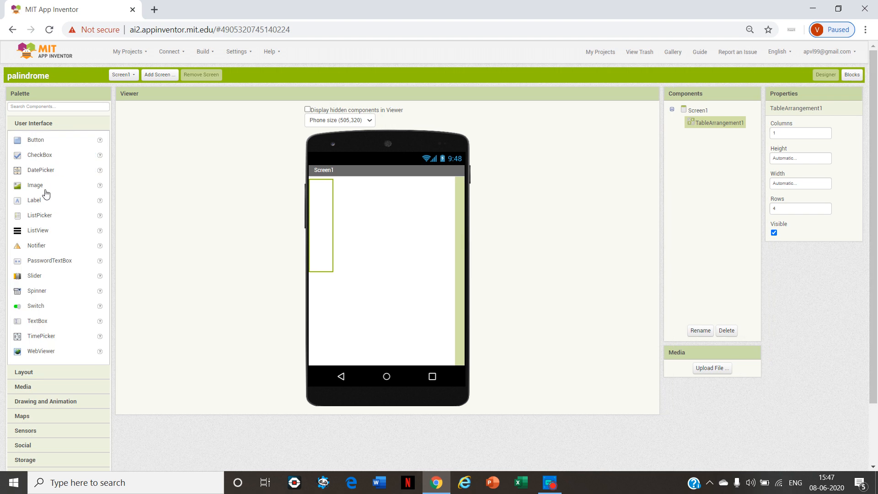
pyautogui.moveTo(34, 200); pyautogui.dragTo(324, 193)
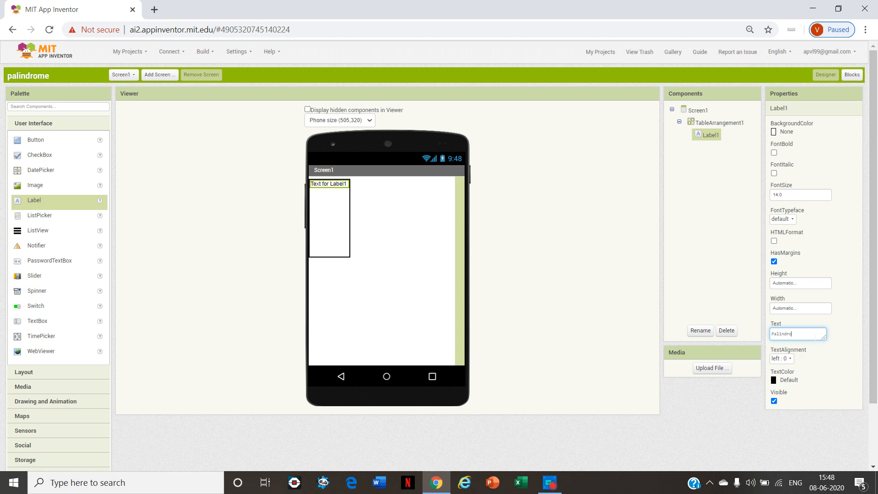
pyautogui.write('Palindrome')
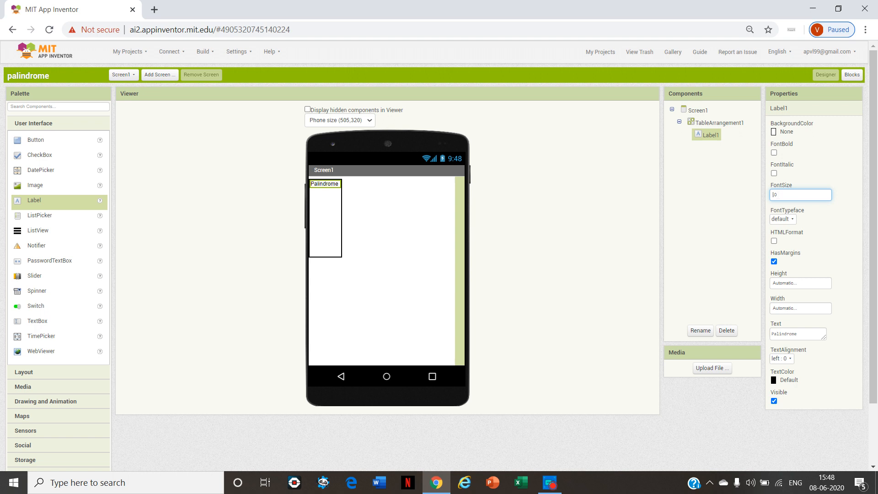
pyautogui.write('40.0')
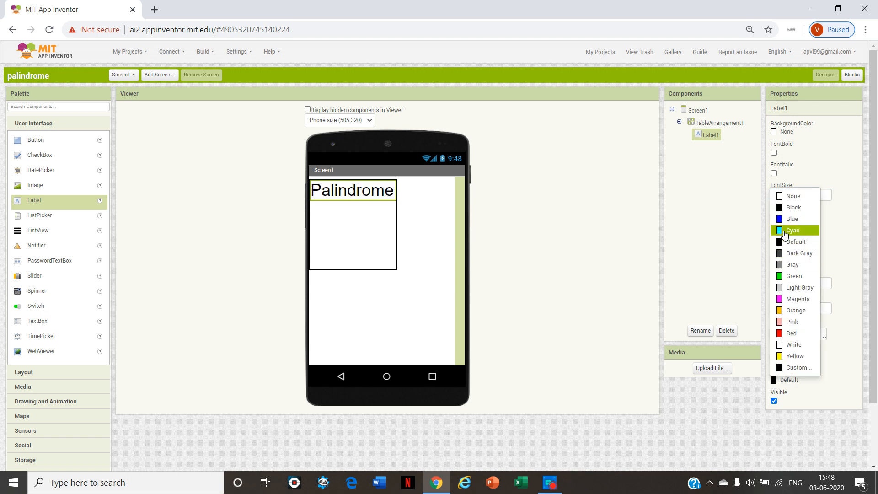
pyautogui.click(793, 231)
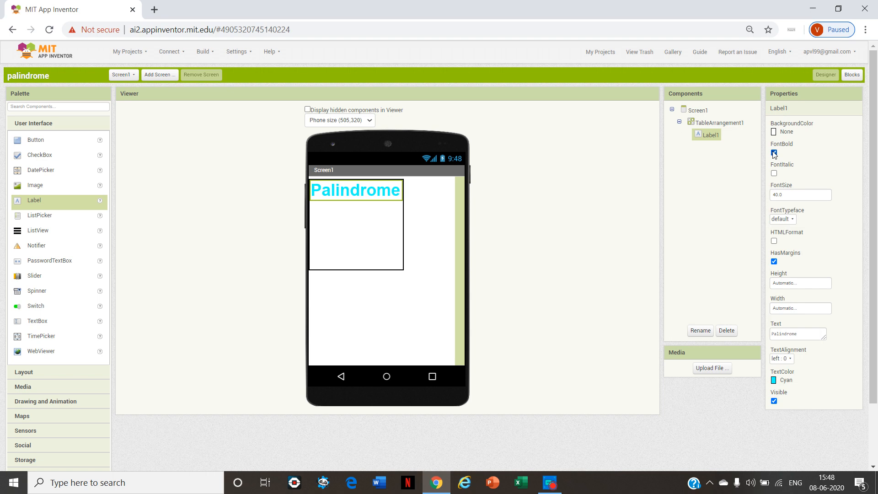
pyautogui.click(783, 131)
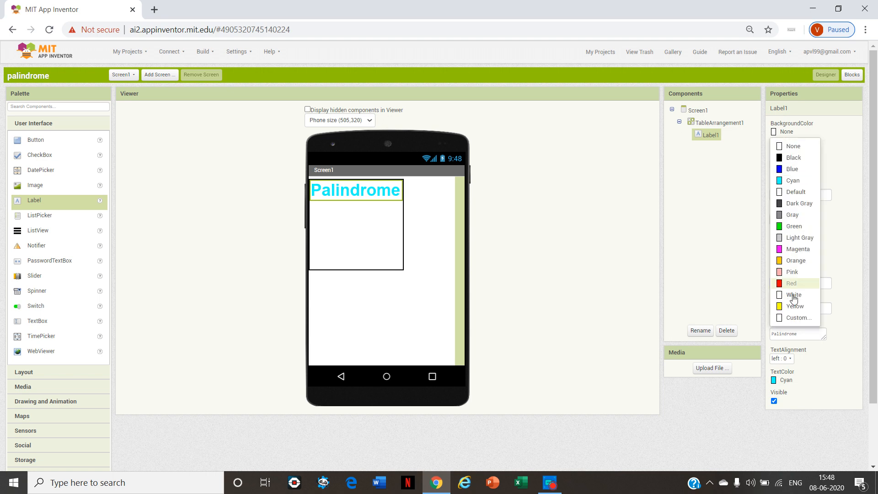
pyautogui.click(791, 283)
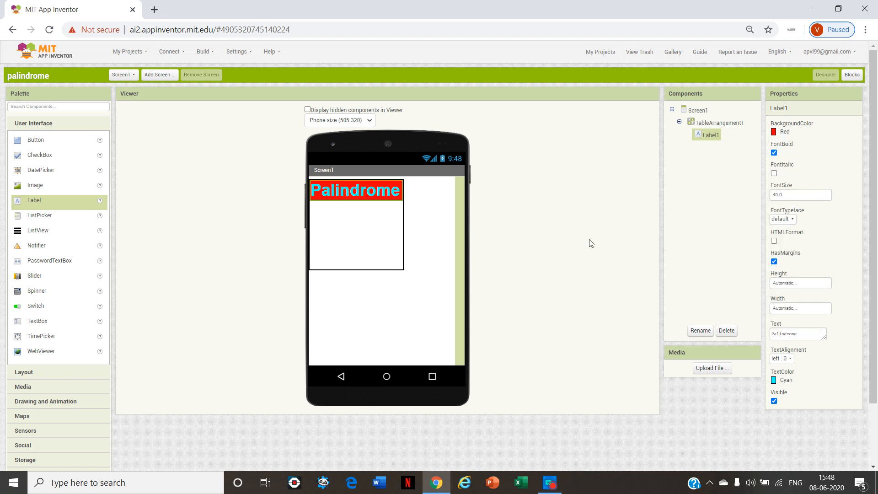
pyautogui.moveTo(228, 267)
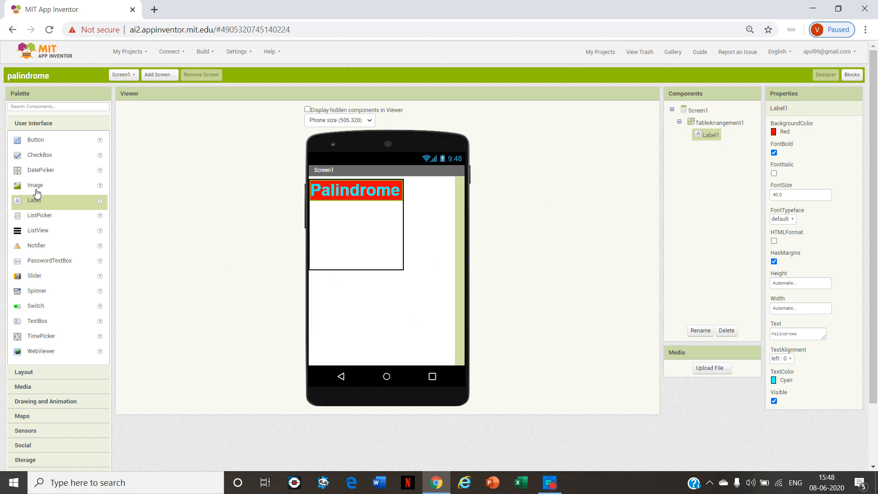
pyautogui.moveTo(45, 207)
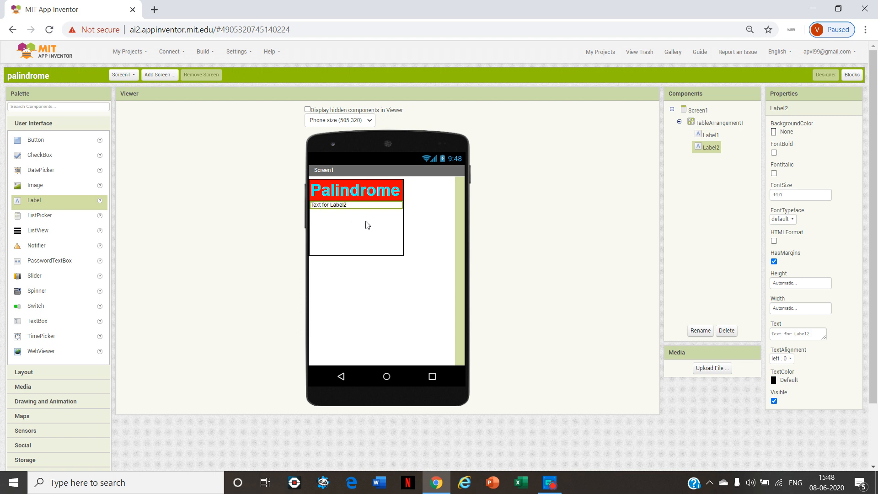
pyautogui.moveTo(810, 331)
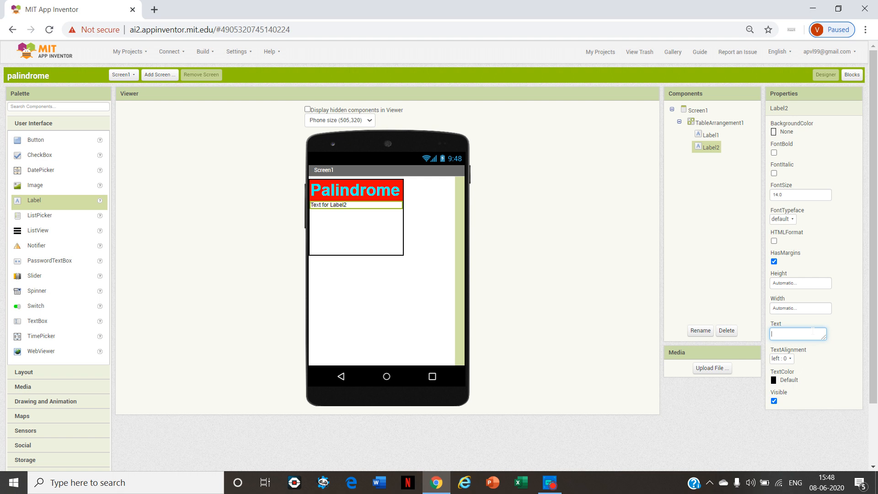
# - Set Label2's text to 'Enter Your Word'
pyautogui.write('Ente')
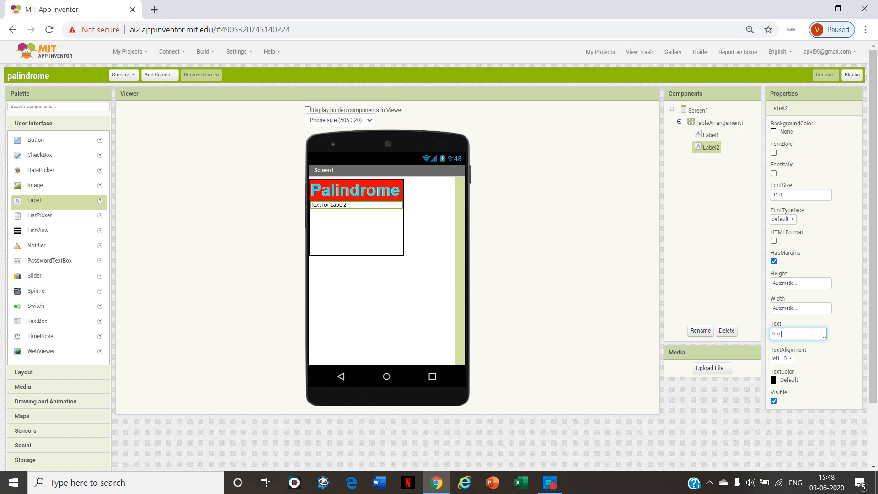
pyautogui.write('y')
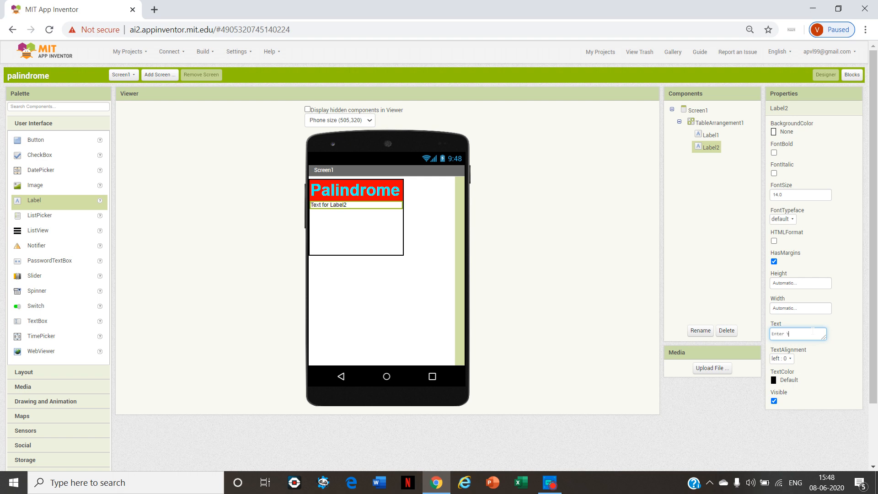
pyautogui.write('our Word')
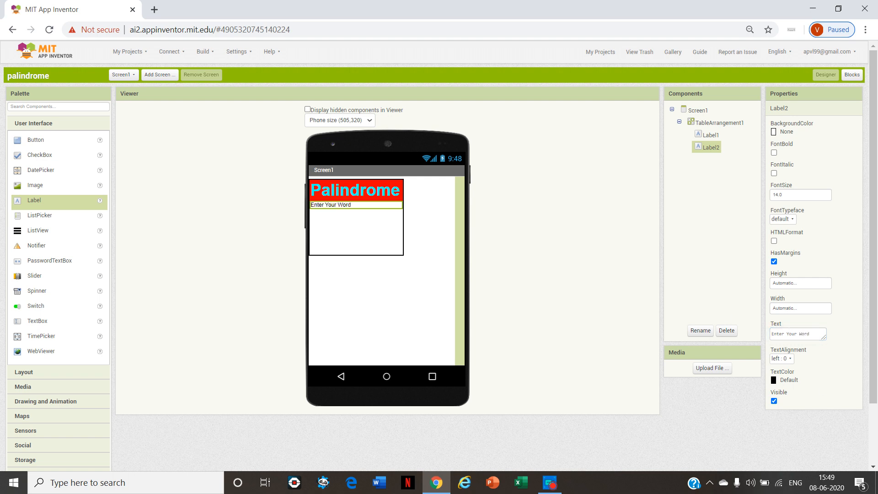
# - Style Label2 at font size 20, bold, italic, with centred alignment
pyautogui.click(800, 194)
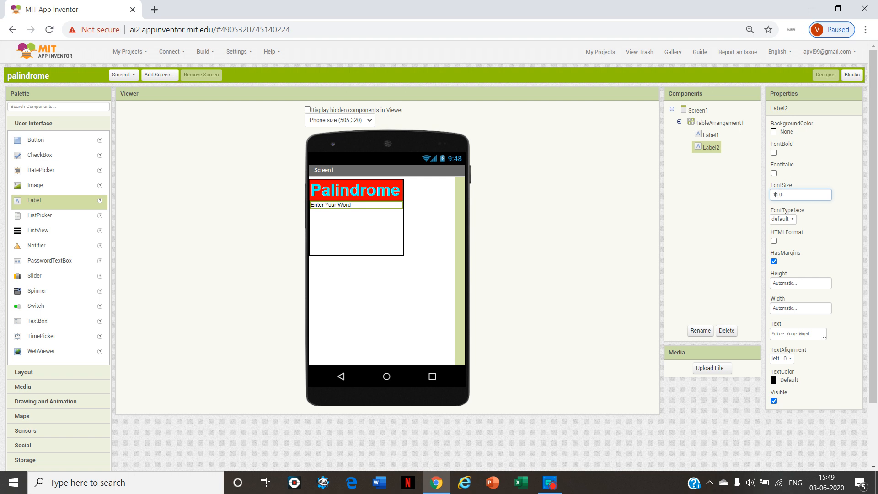
pyautogui.write('20.0')
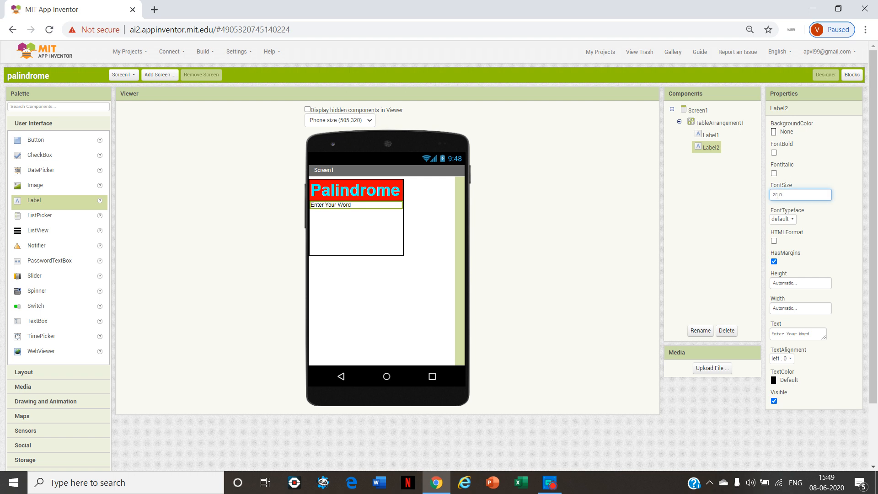
pyautogui.click(773, 152)
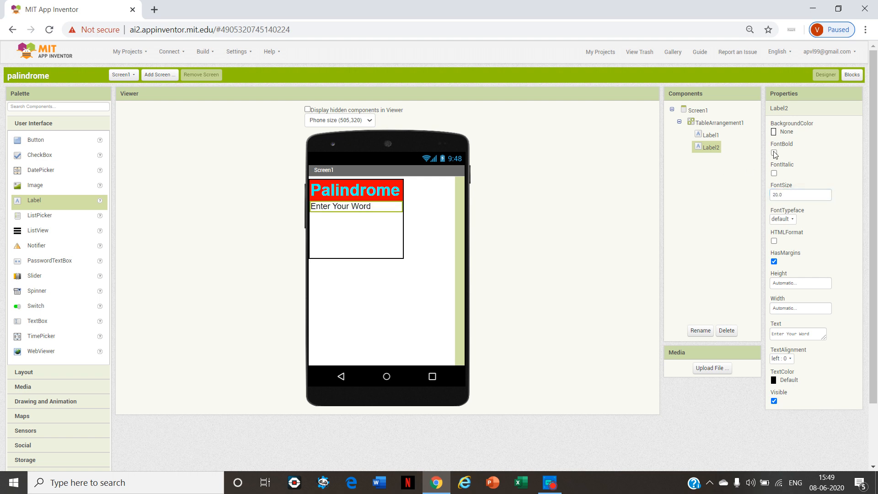
pyautogui.click(773, 151)
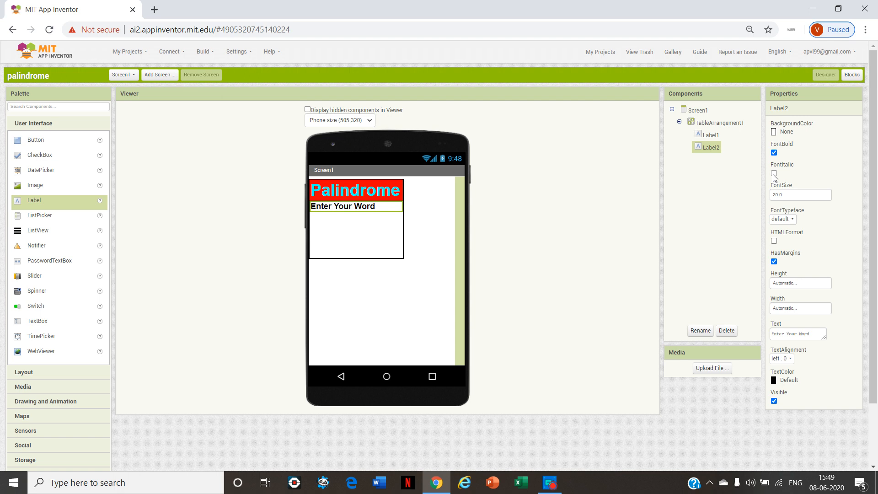
pyautogui.click(773, 173)
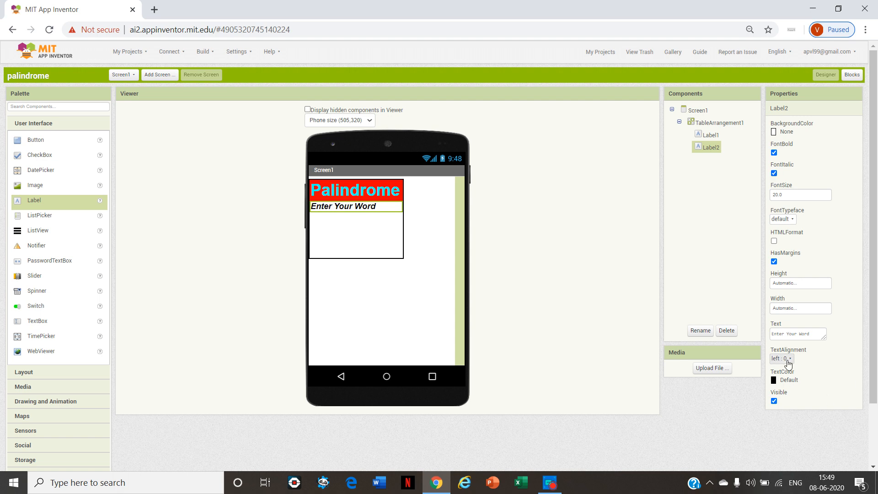
pyautogui.click(780, 358)
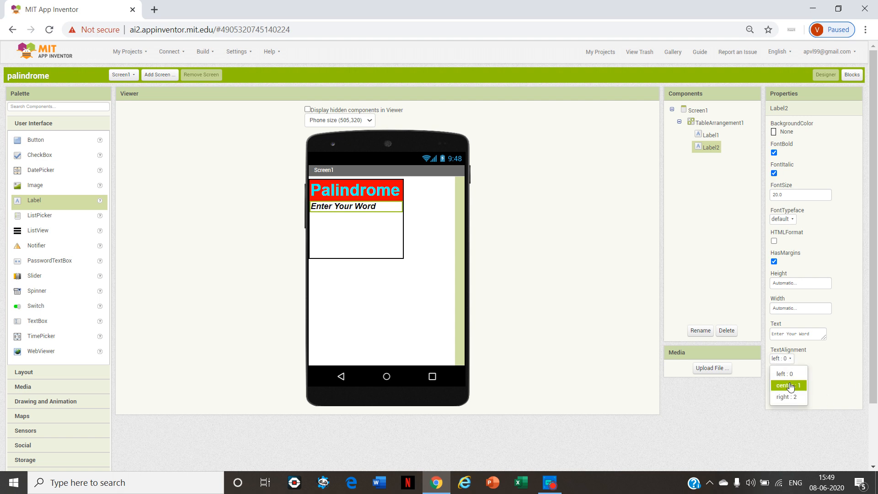
pyautogui.click(788, 385)
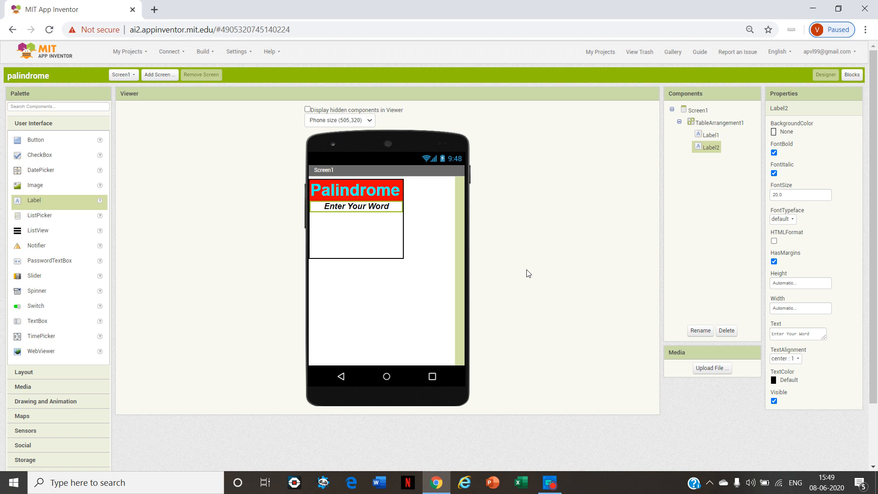
pyautogui.moveTo(351, 139)
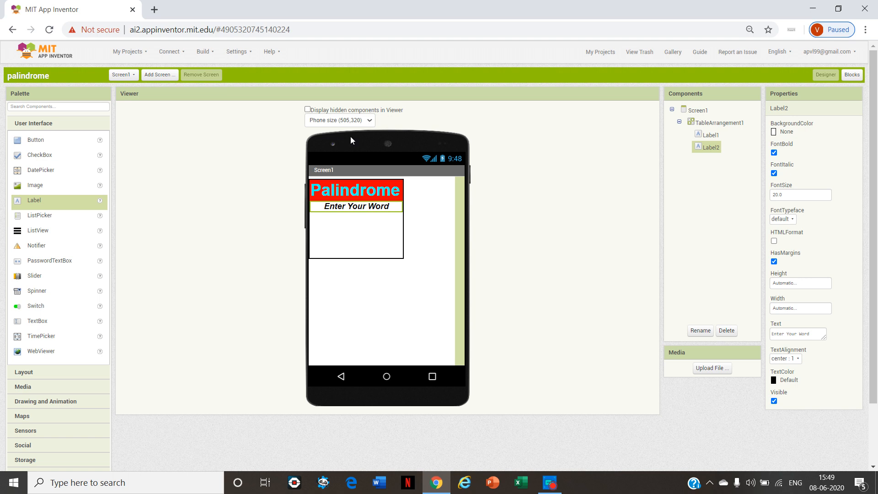
# - Add a button below the subtitle with text Palindrome in monospace typeface
pyautogui.moveTo(36, 139); pyautogui.dragTo(363, 235)
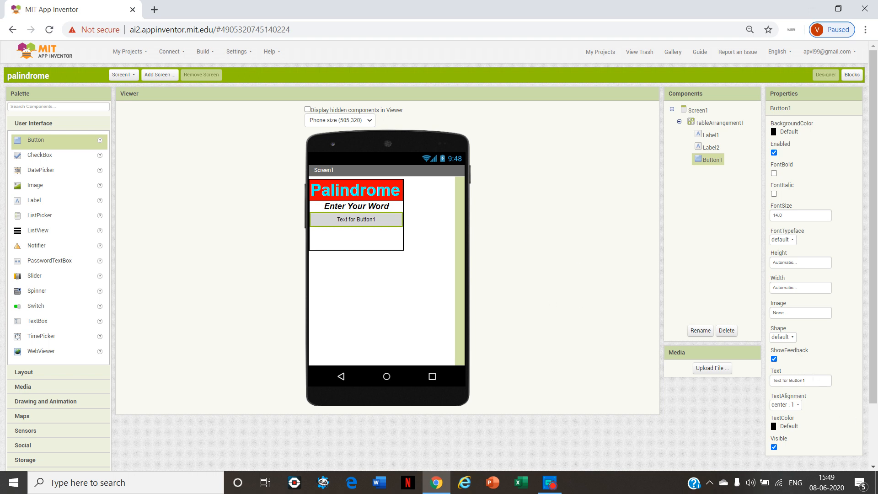
pyautogui.write('T')
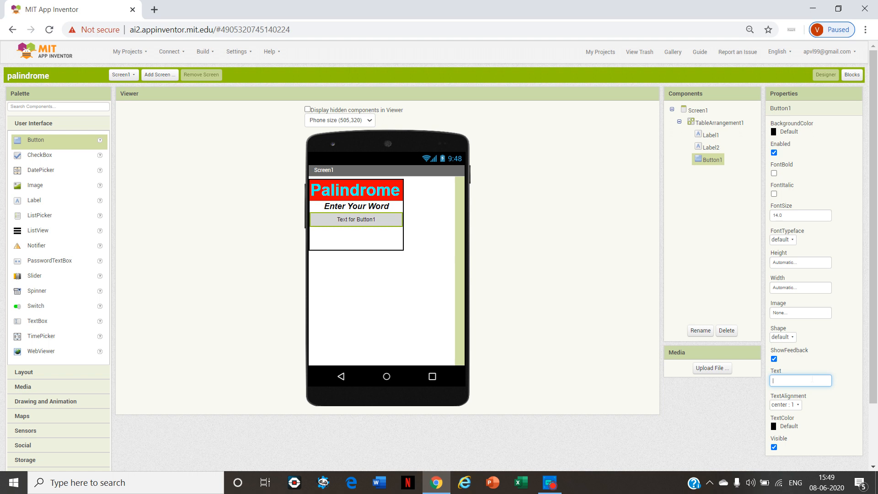
pyautogui.write('Palindrome')
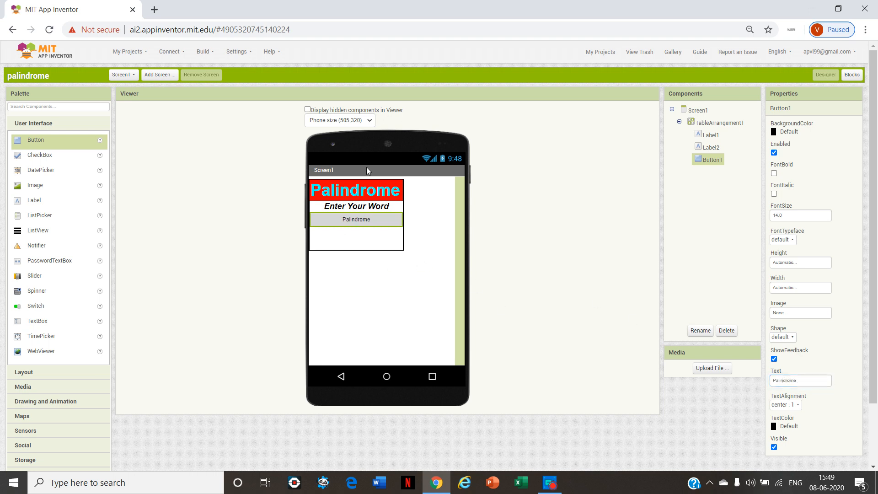
pyautogui.moveTo(351, 265)
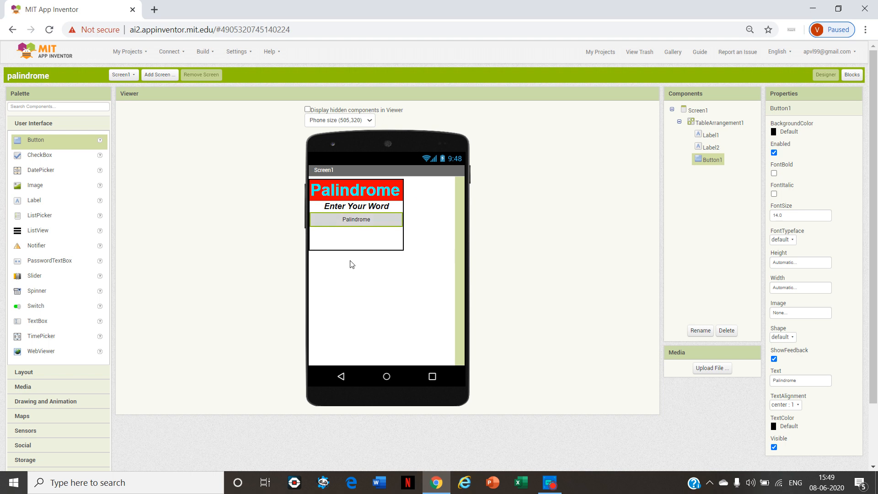
pyautogui.moveTo(86, 157)
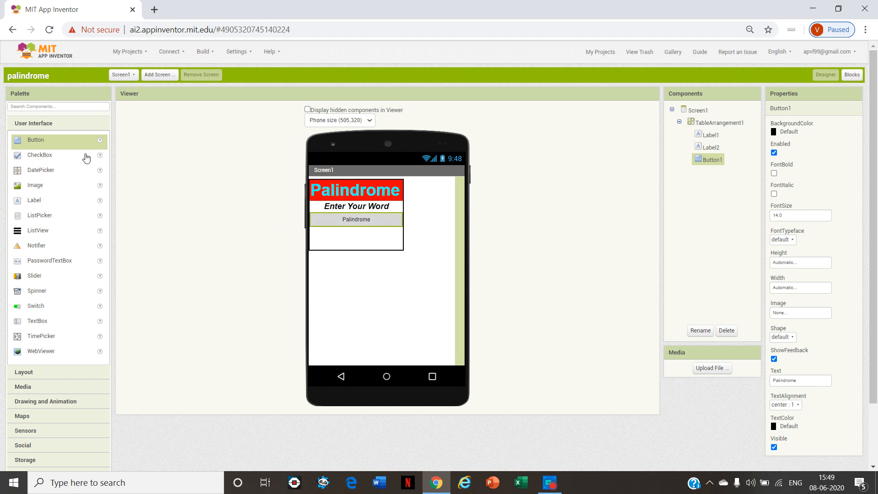
pyautogui.moveTo(336, 244)
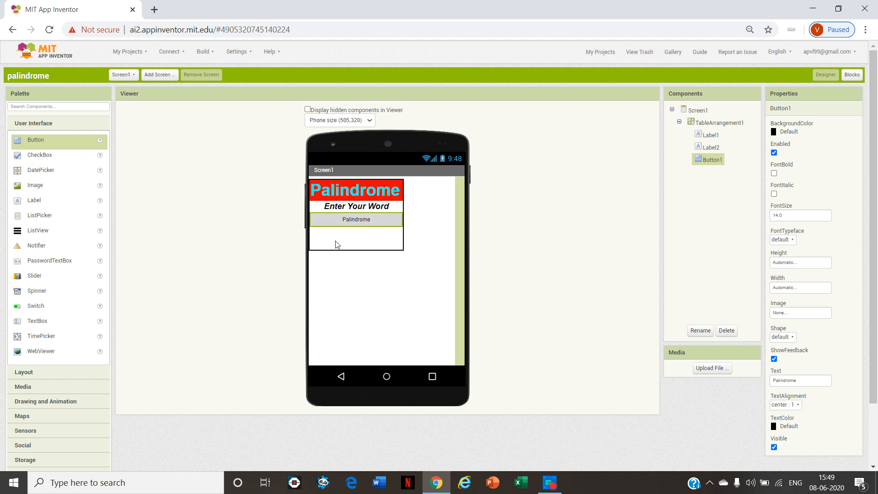
pyautogui.moveTo(336, 243)
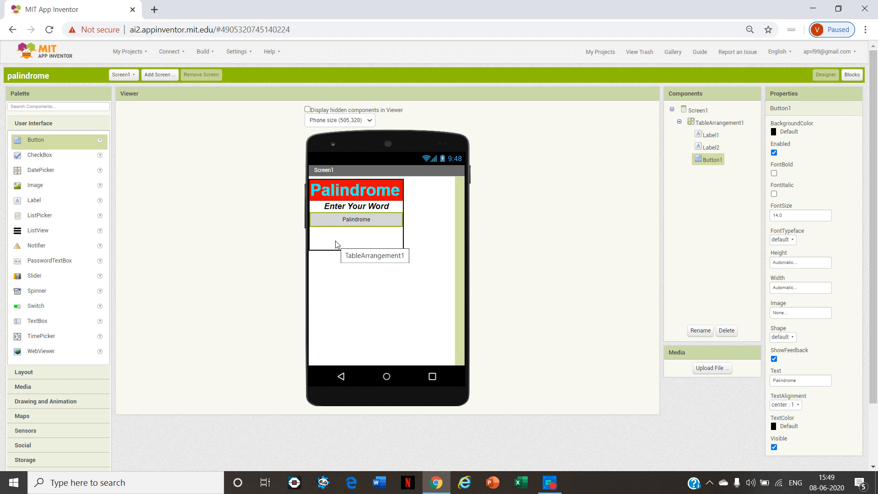
pyautogui.moveTo(667, 224)
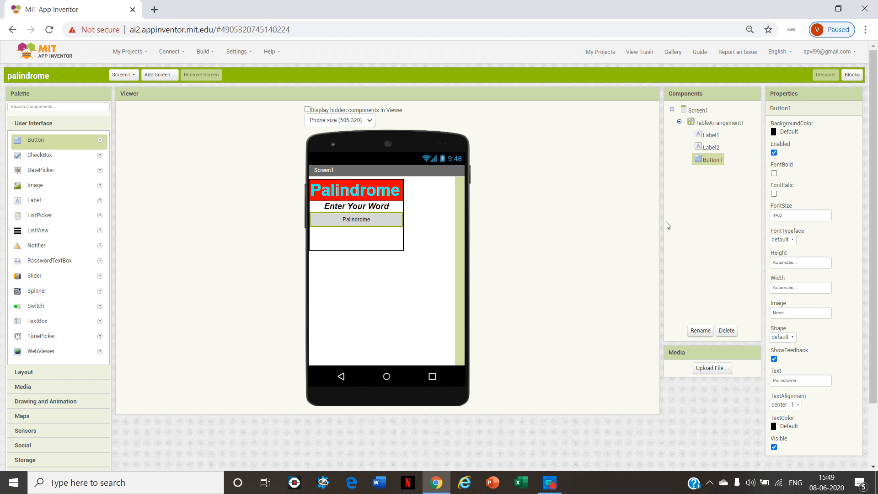
pyautogui.moveTo(797, 225)
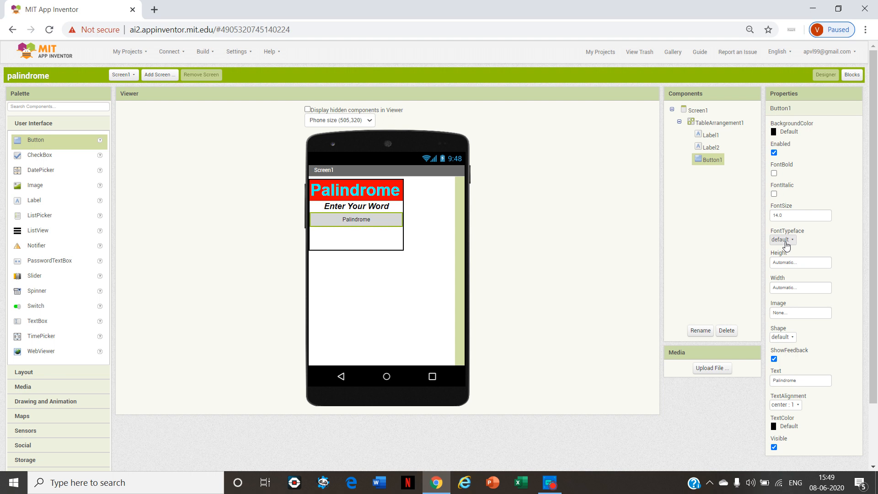
pyautogui.click(783, 240)
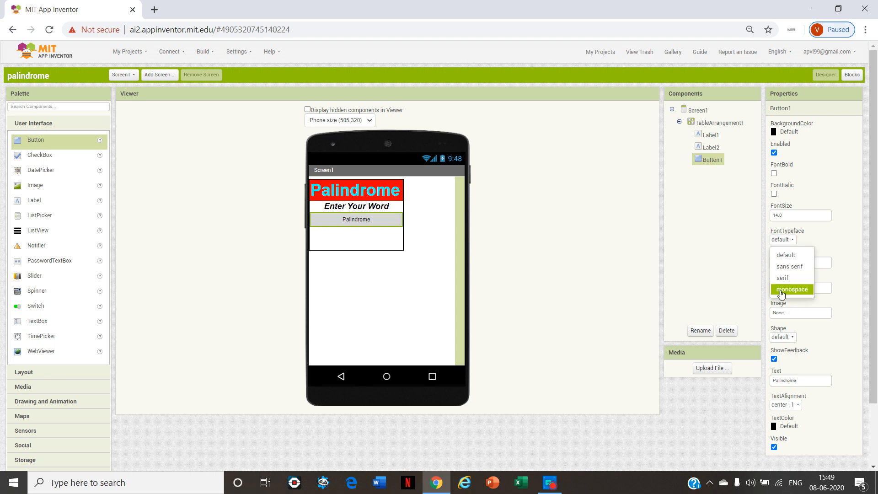
pyautogui.click(791, 289)
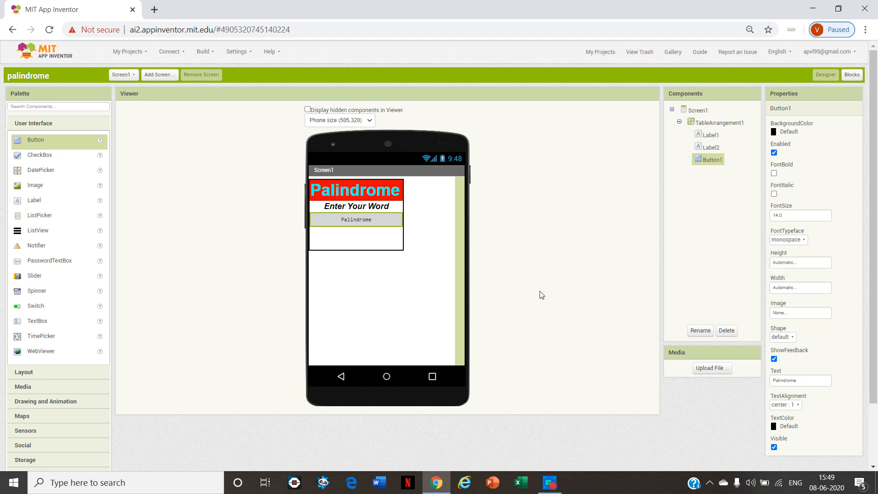
pyautogui.moveTo(18, 290)
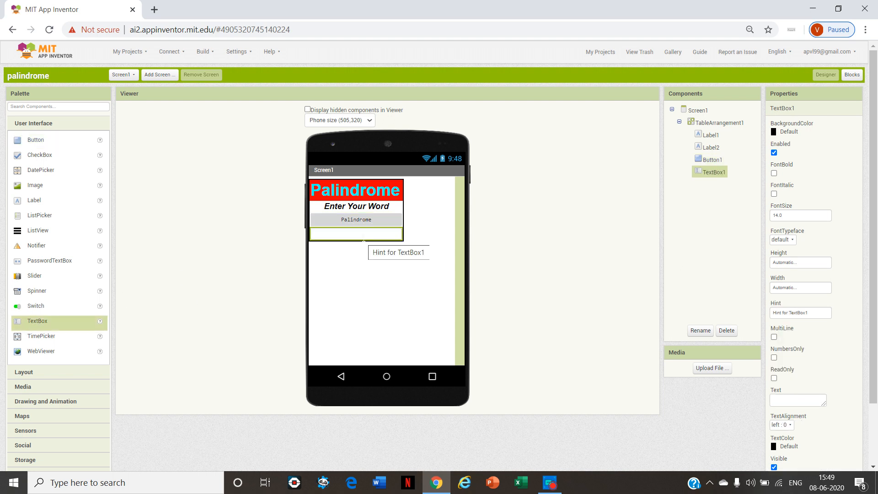
pyautogui.click(697, 110)
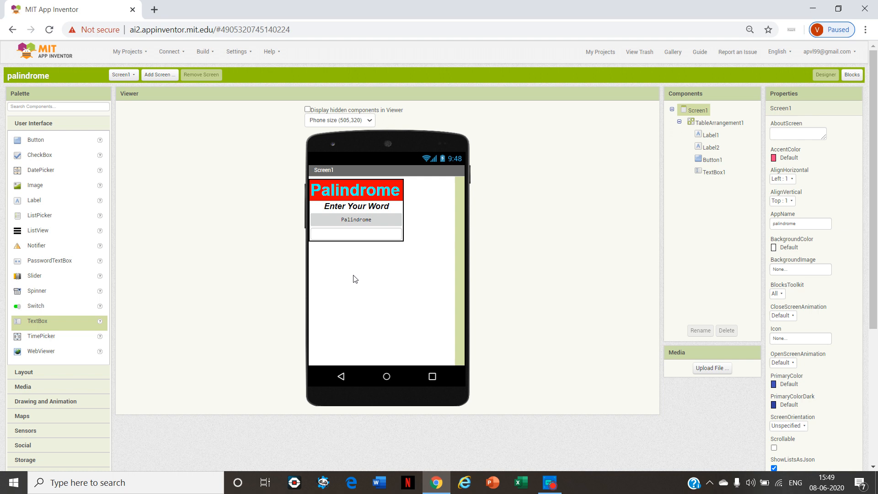
pyautogui.moveTo(786, 179)
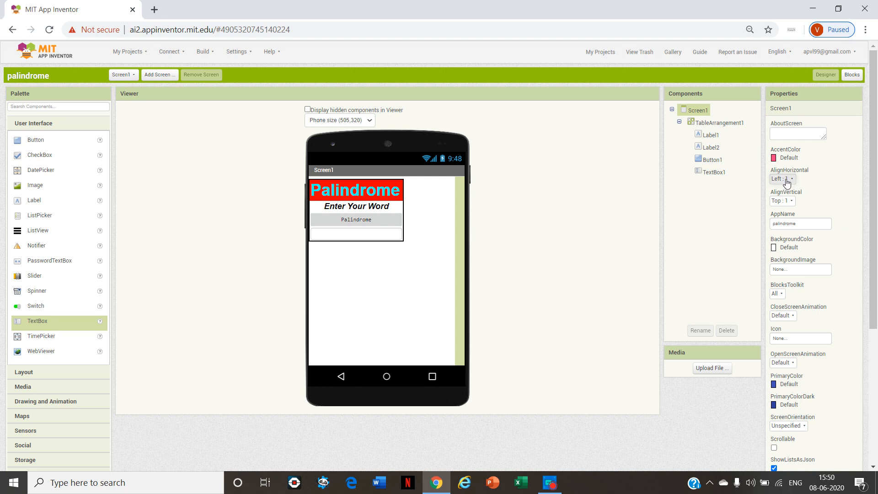
pyautogui.click(782, 179)
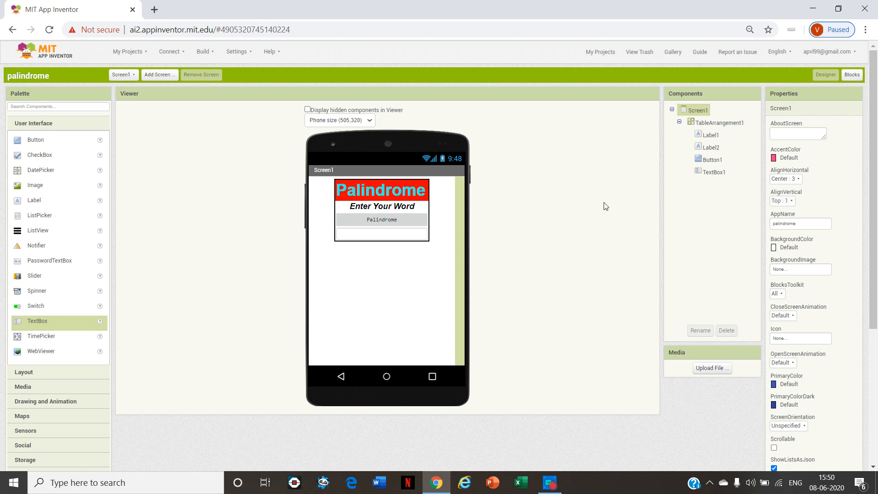
pyautogui.moveTo(852, 75)
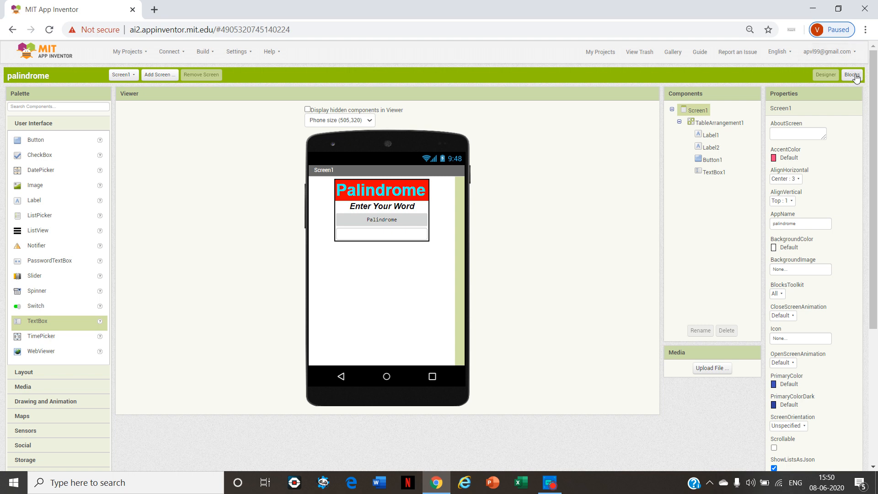
# - In the Blocks editor, rename Button1 to palindrome
pyautogui.click(852, 75)
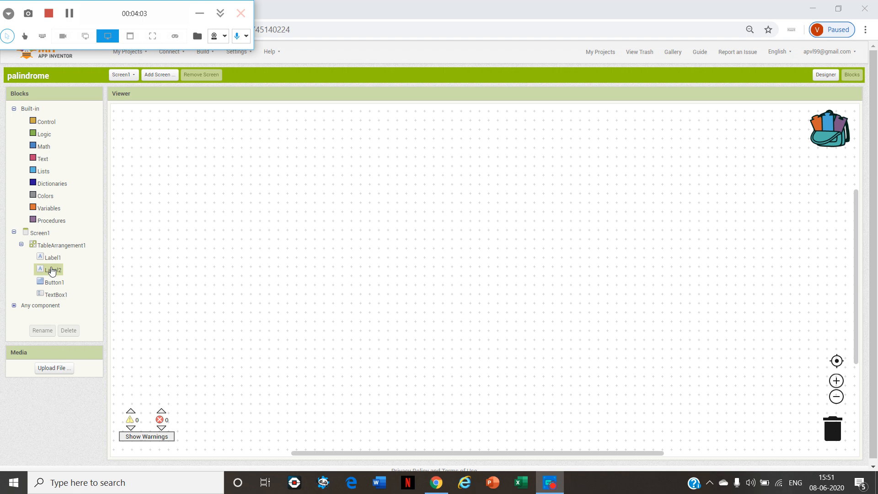
pyautogui.click(55, 281)
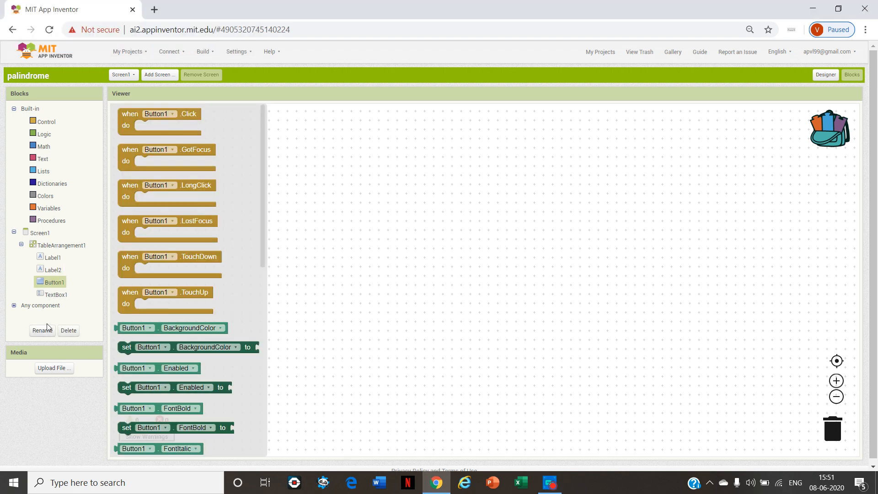
pyautogui.click(42, 330)
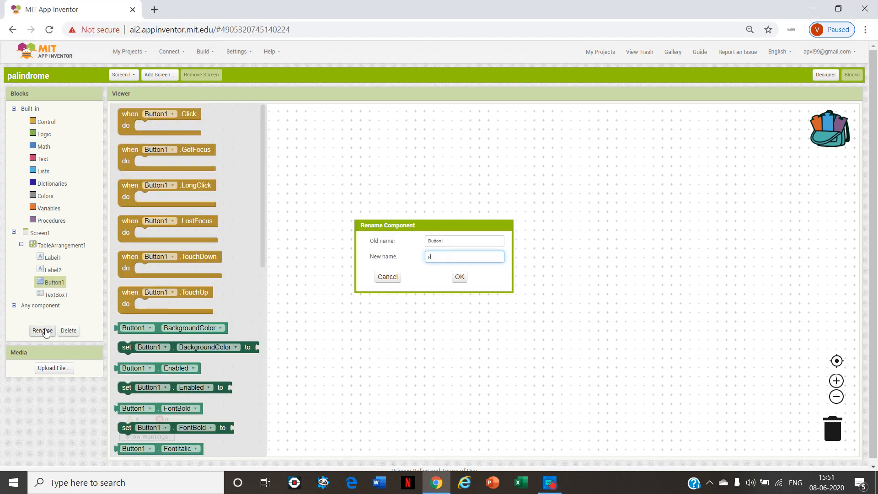
pyautogui.write('palind')
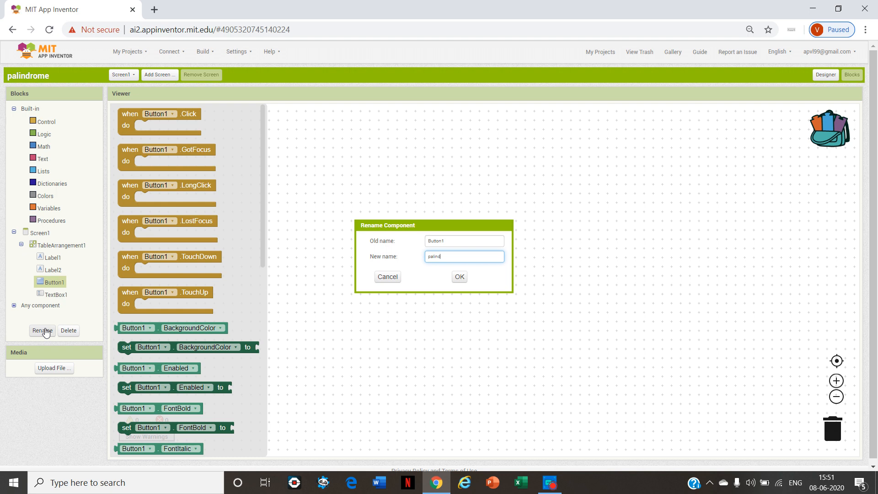
pyautogui.write('rome')
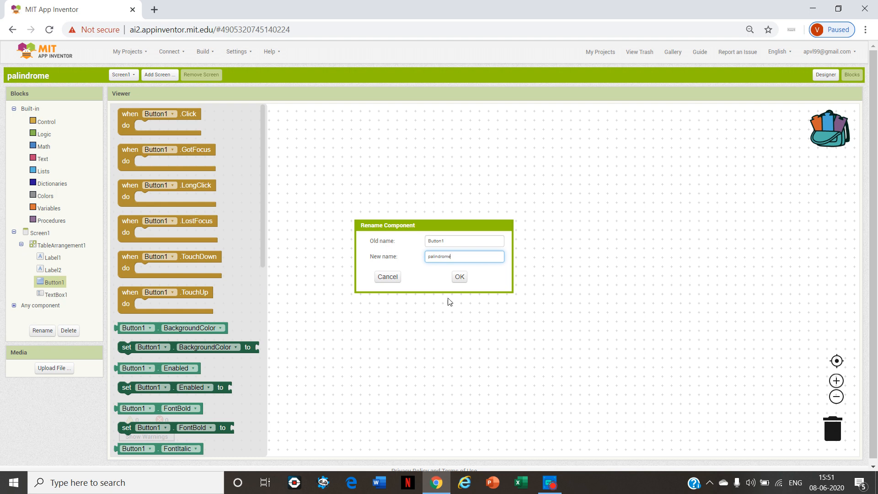
pyautogui.click(459, 276)
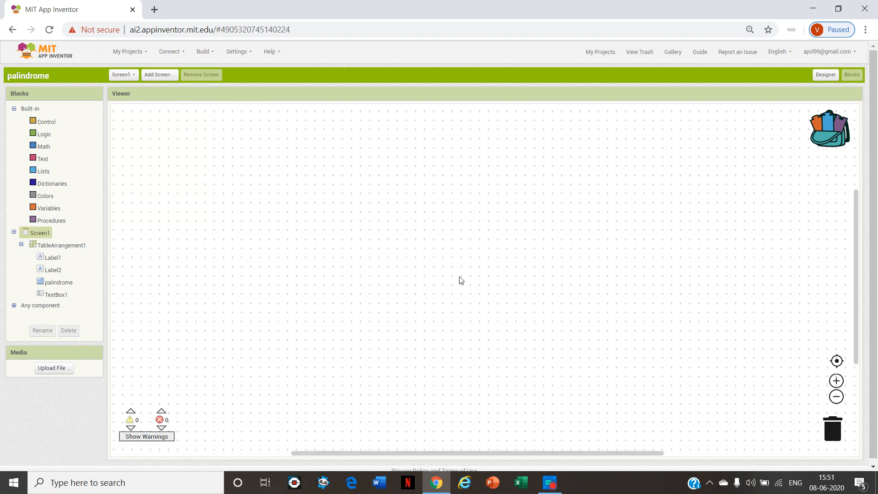
pyautogui.moveTo(176, 261)
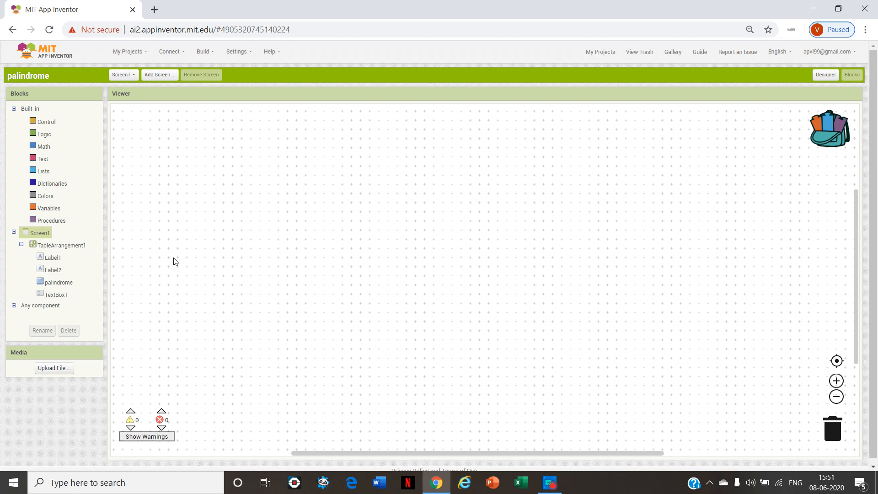
pyautogui.moveTo(52, 220)
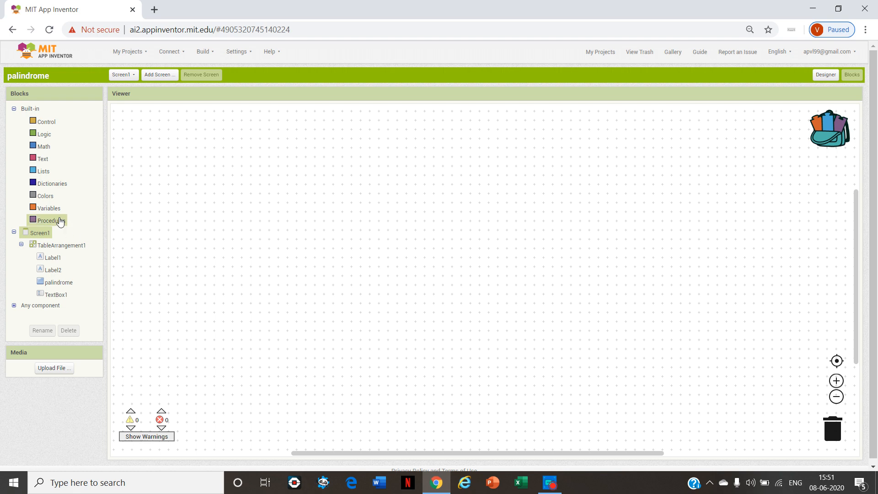
# - Declare a global variable reverse initialized to empty text
pyautogui.click(48, 208)
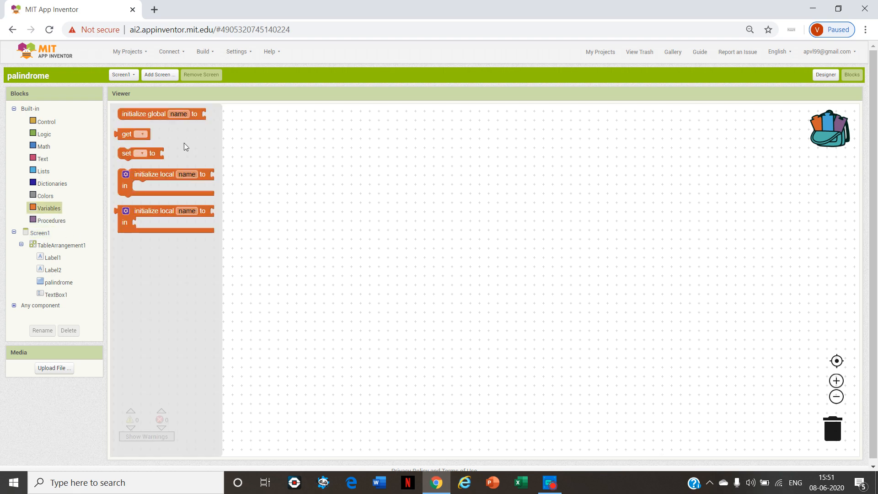
pyautogui.moveTo(161, 113); pyautogui.dragTo(185, 144)
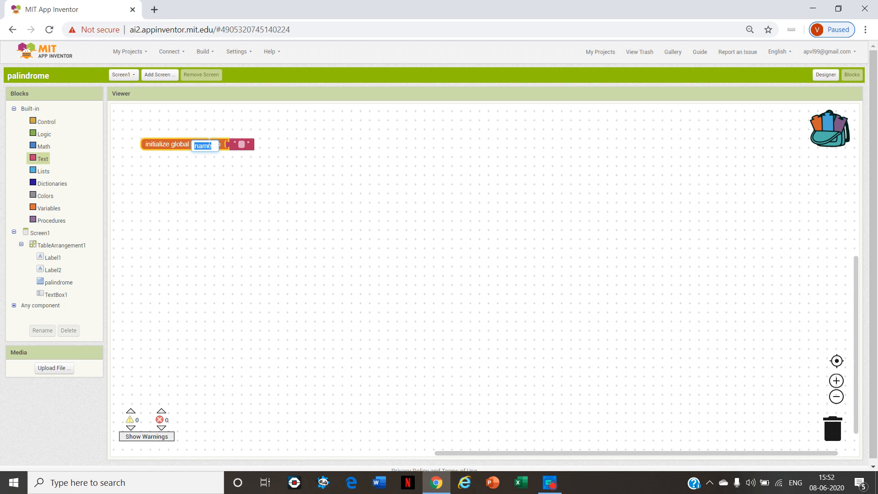
pyautogui.write('reverse')
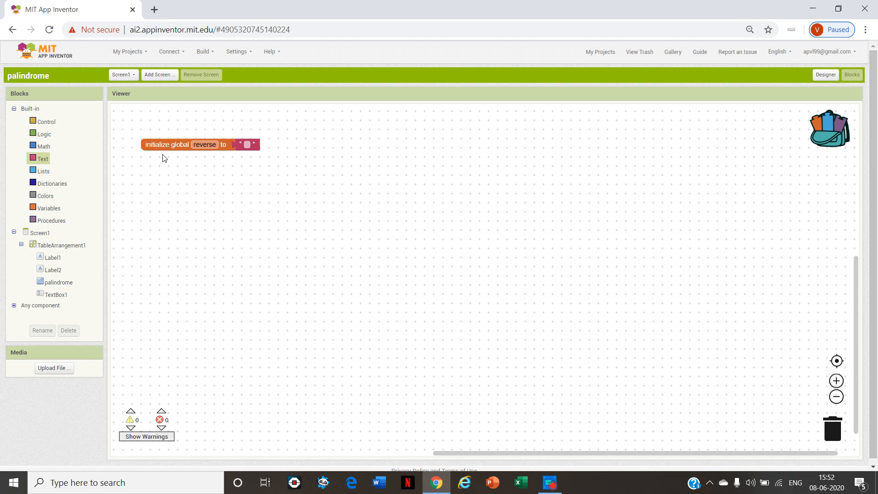
pyautogui.moveTo(190, 157)
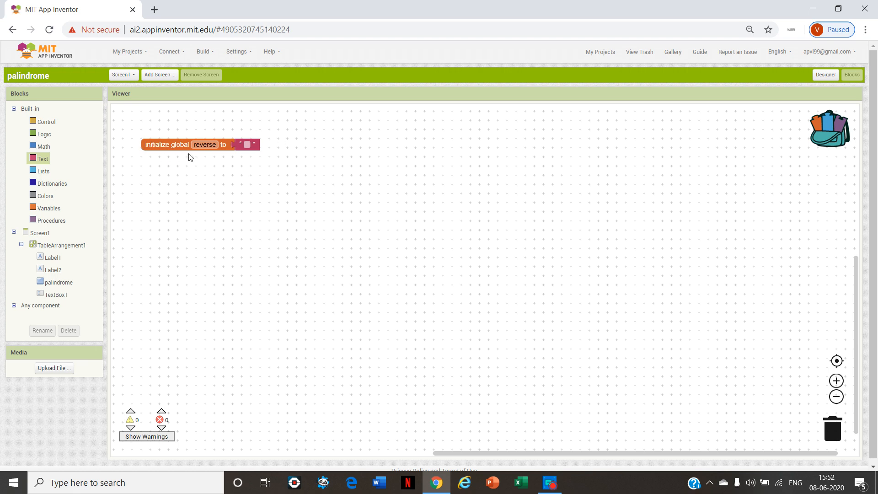
pyautogui.moveTo(232, 167)
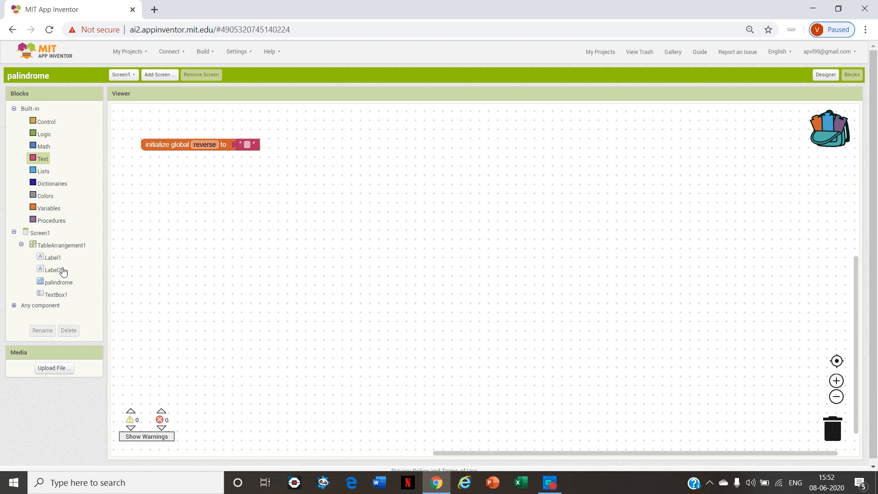
# - Add a palindrome.Click handler setting global reverse via the text reverse block
pyautogui.click(59, 282)
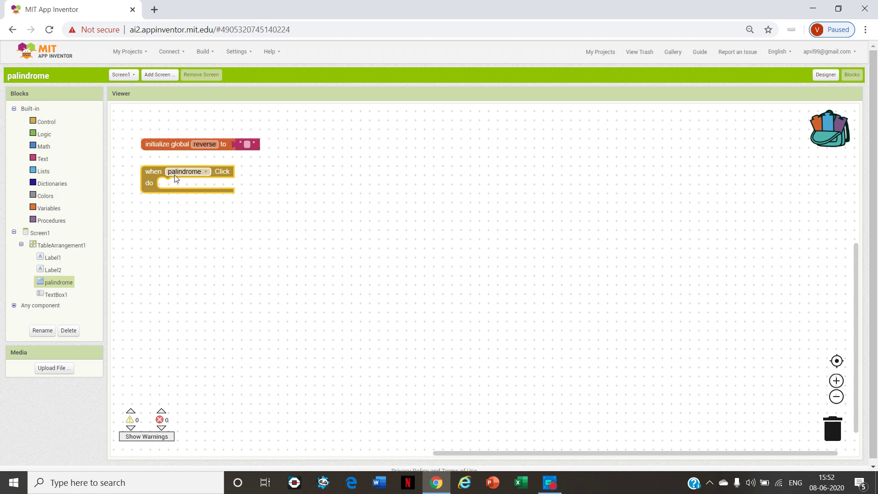
pyautogui.click(47, 208)
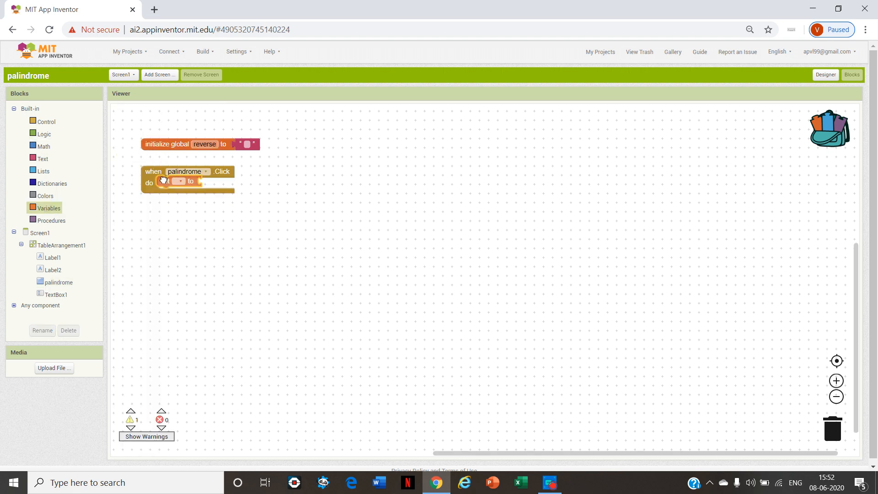
pyautogui.click(193, 182)
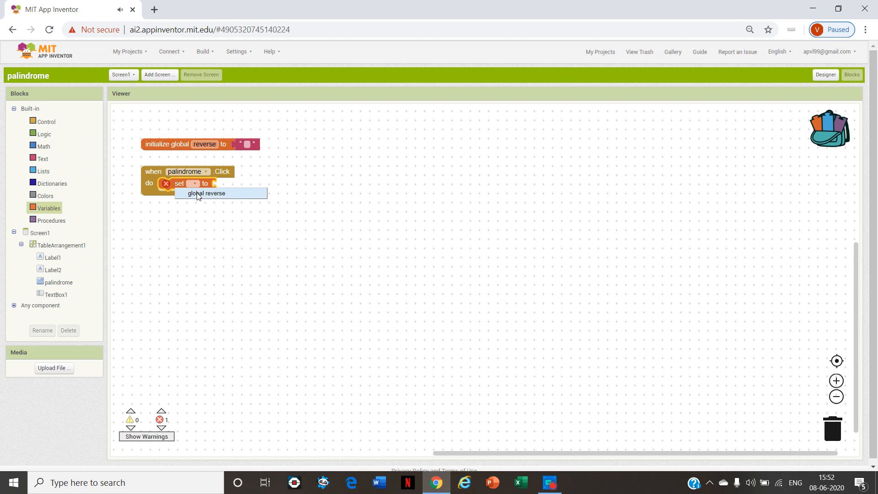
pyautogui.click(205, 194)
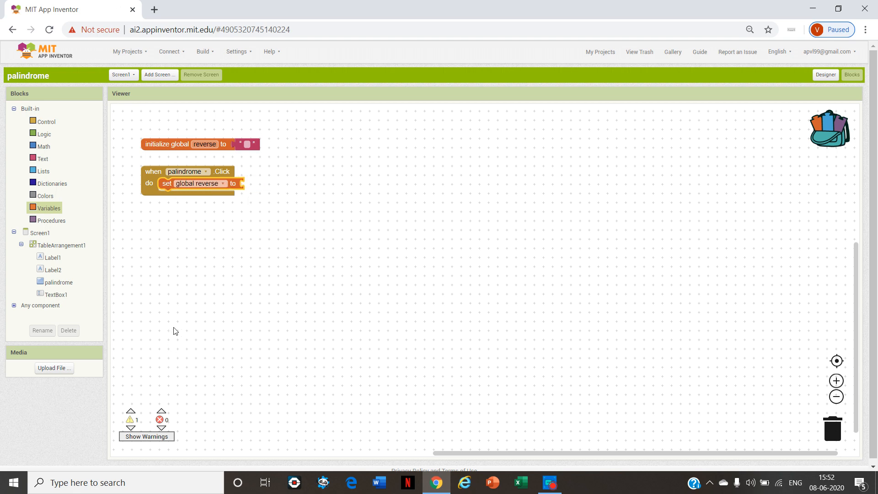
pyautogui.click(44, 159)
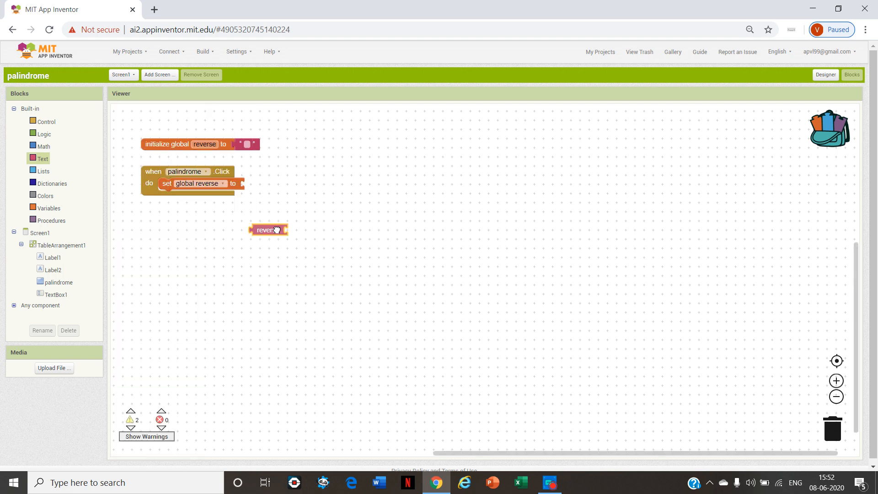
pyautogui.moveTo(267, 229); pyautogui.dragTo(258, 182)
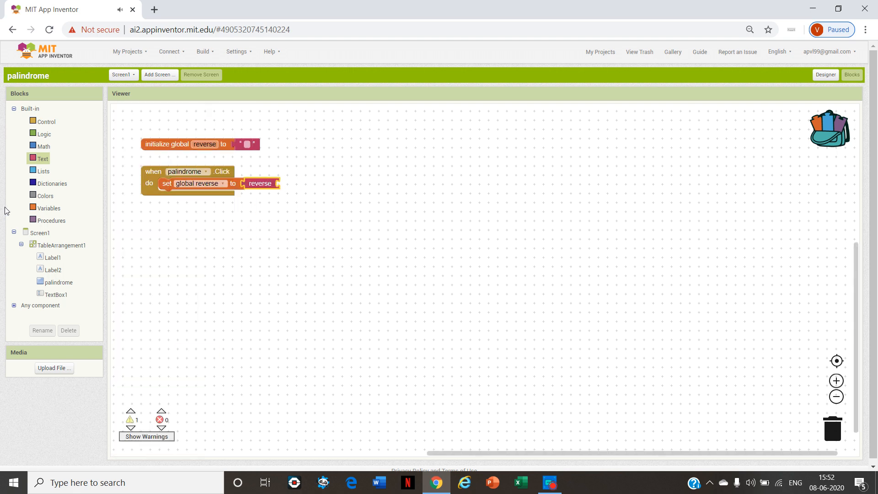
pyautogui.moveTo(44, 276)
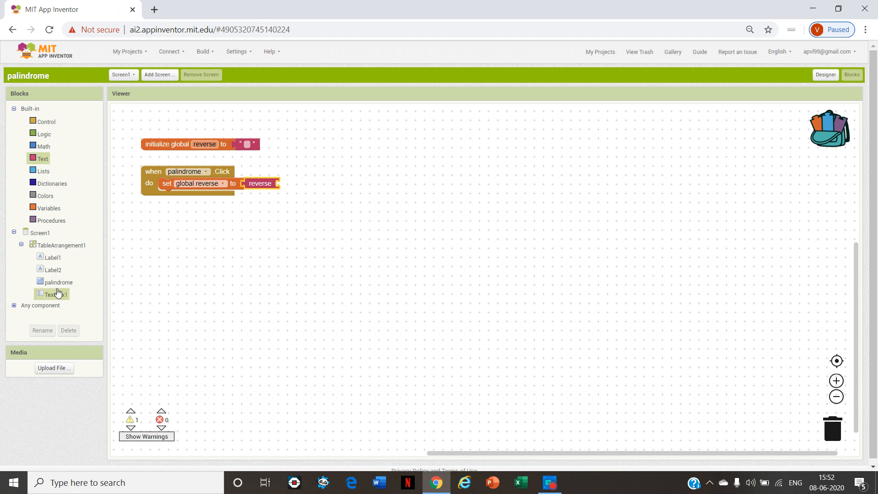
# - Feed TextBox1.Text into the reverse block and fetch an if-then-else from Control
pyautogui.click(54, 294)
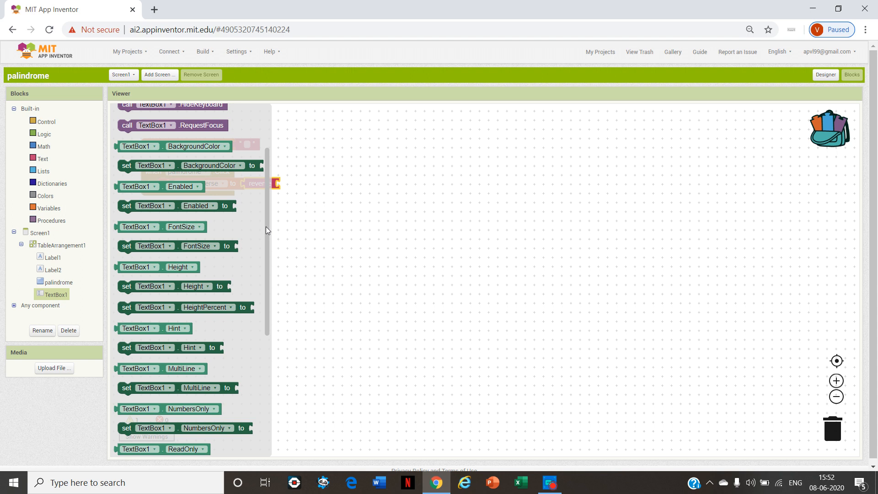
pyautogui.scroll(-3)
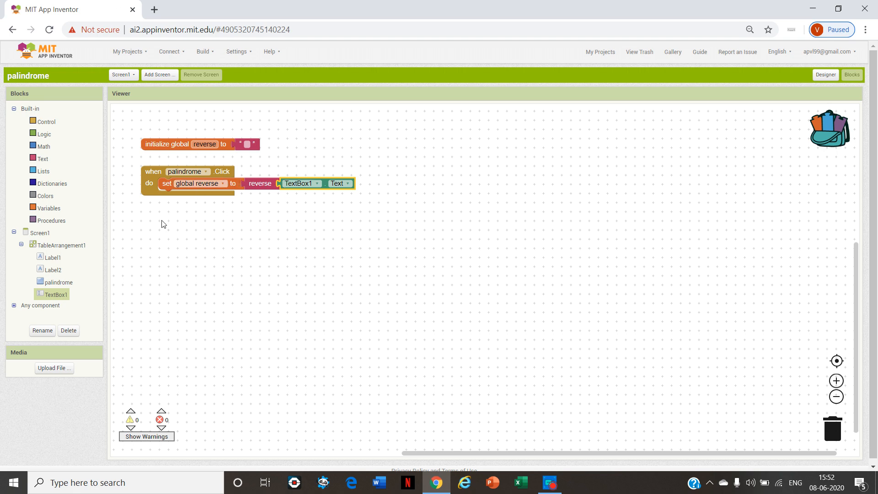
pyautogui.click(46, 122)
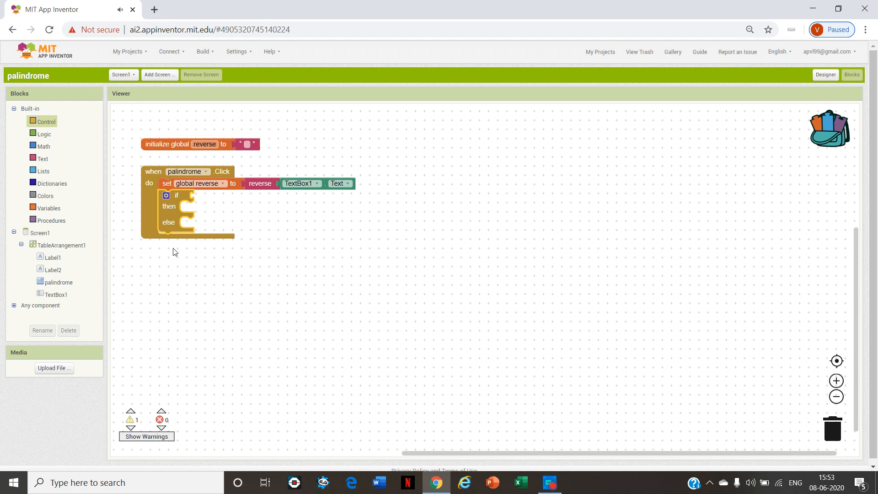
pyautogui.moveTo(52, 130)
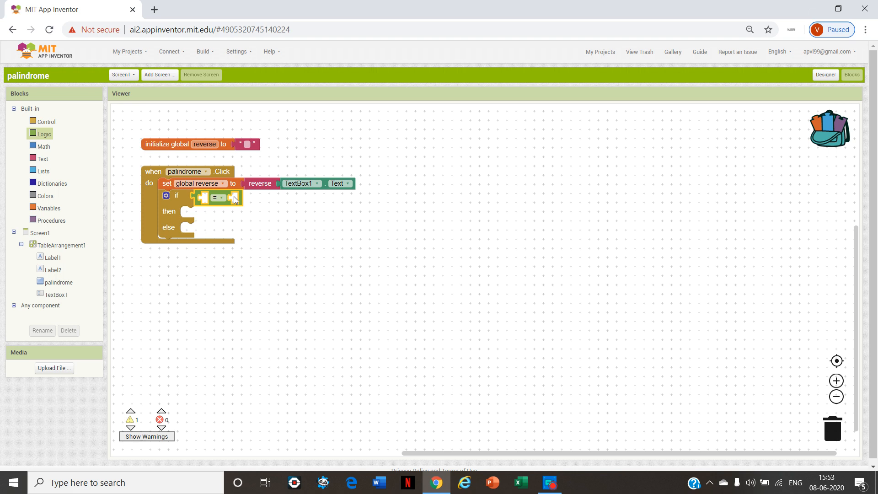
pyautogui.moveTo(55, 159)
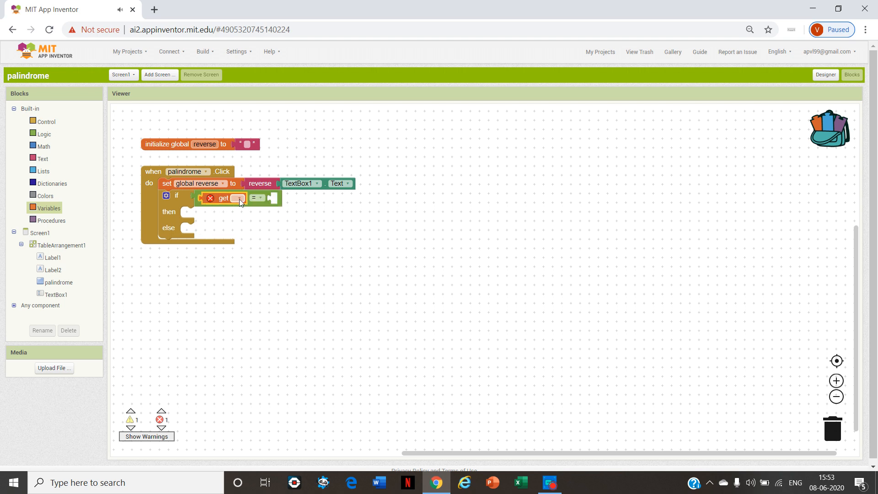
# - Put get global reverse on the left side of the if condition's equals comparison
pyautogui.click(237, 198)
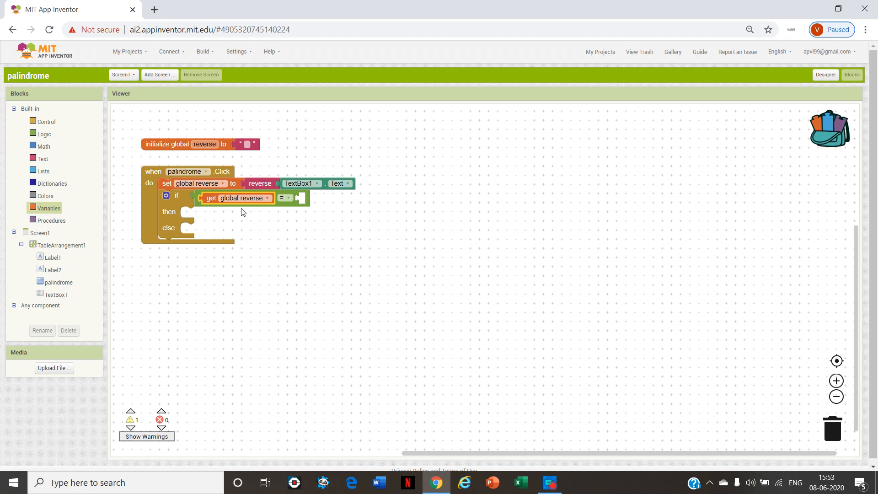
pyautogui.moveTo(518, 354)
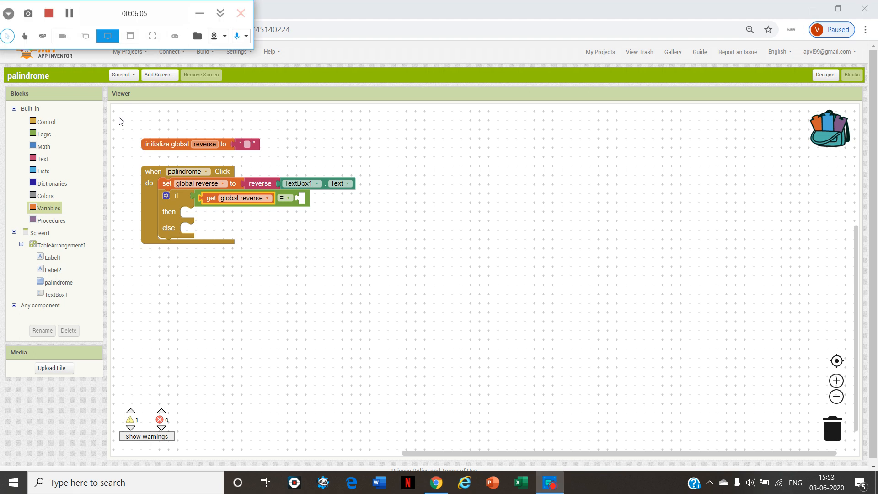
pyautogui.moveTo(280, 140)
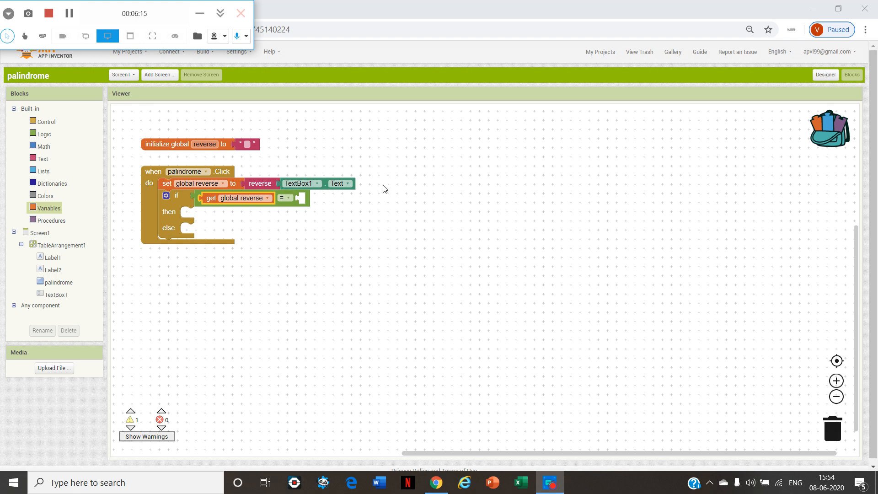
pyautogui.moveTo(620, 168)
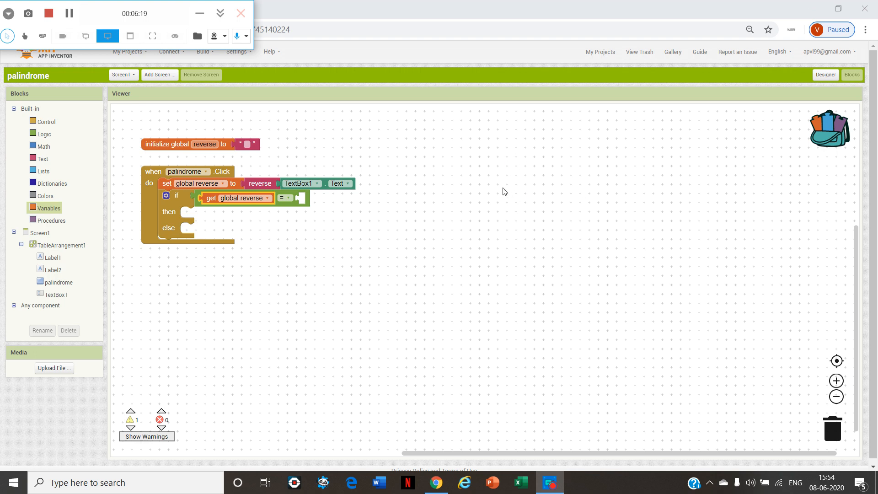
pyautogui.moveTo(407, 148)
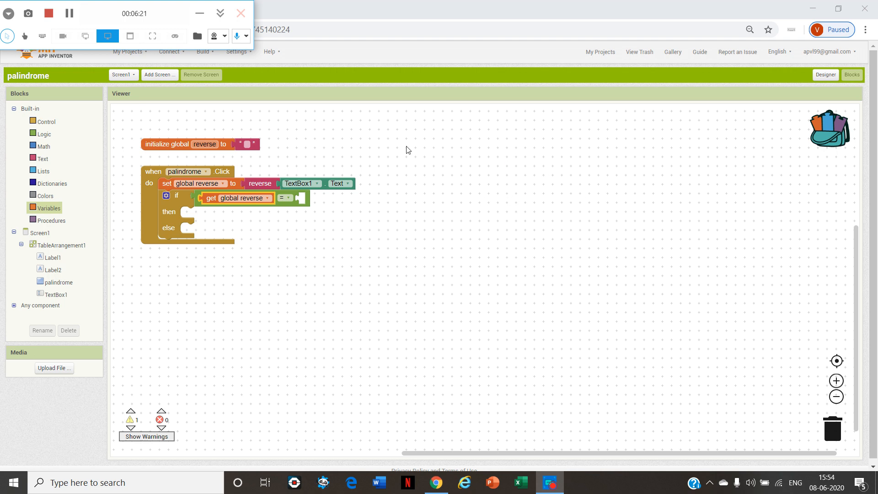
pyautogui.moveTo(265, 215)
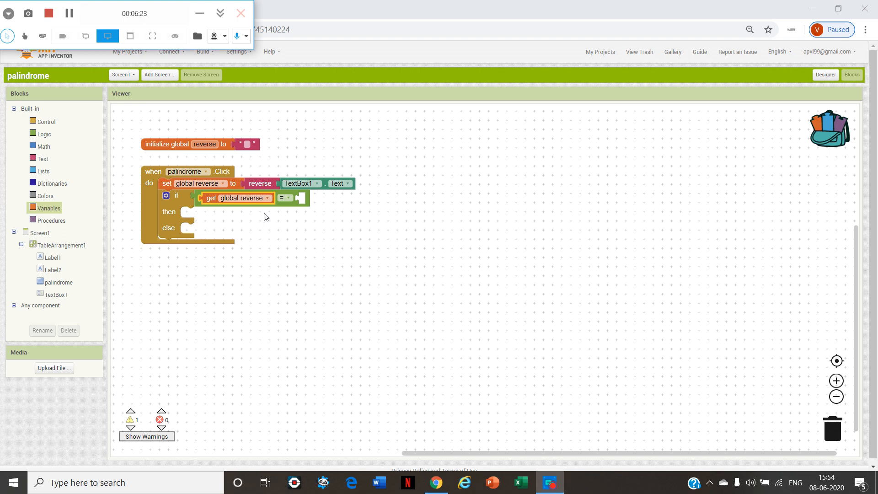
pyautogui.moveTo(232, 207)
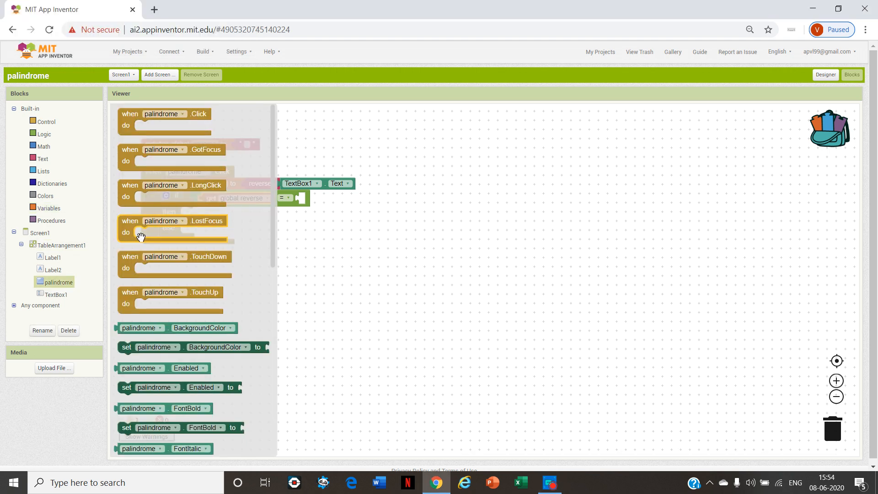
# - Place TextBox1.Text in the right socket of the = comparison against global reverse
pyautogui.click(55, 294)
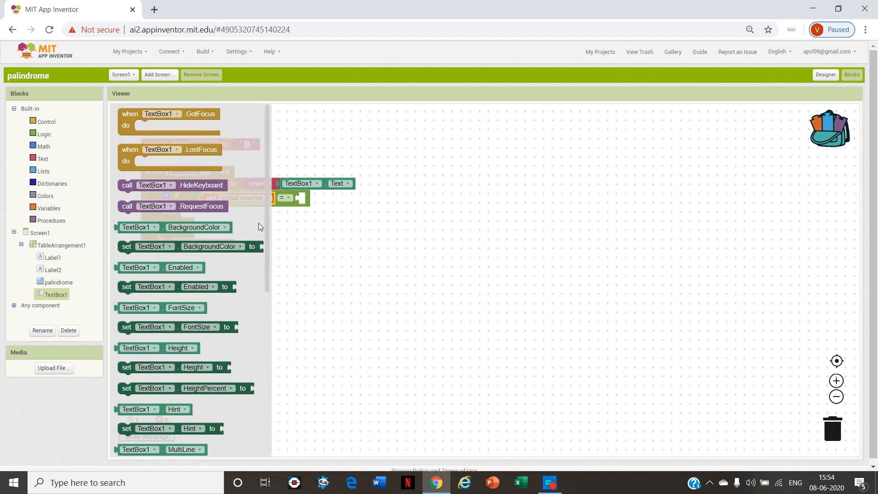
pyautogui.scroll(-3)
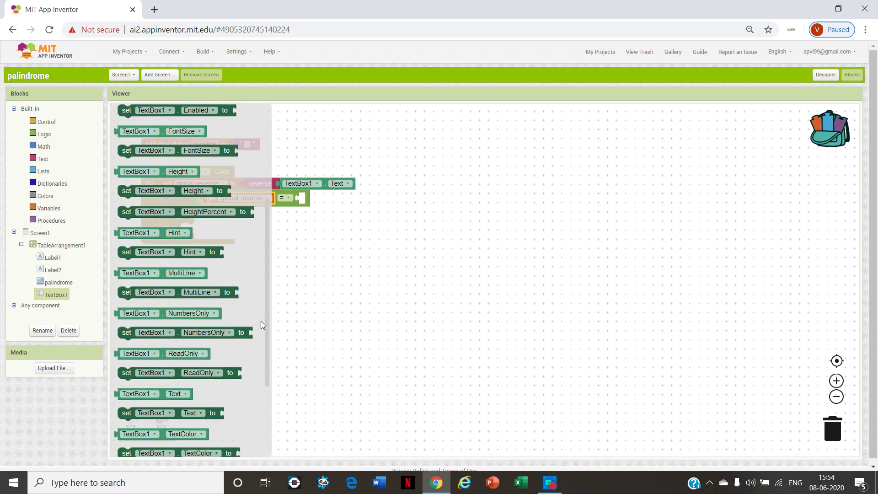
pyautogui.scroll(-3)
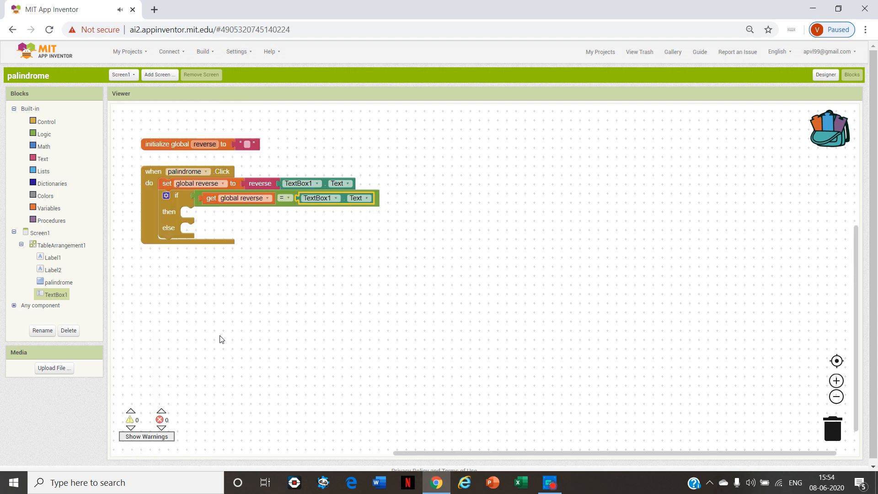
pyautogui.moveTo(189, 225)
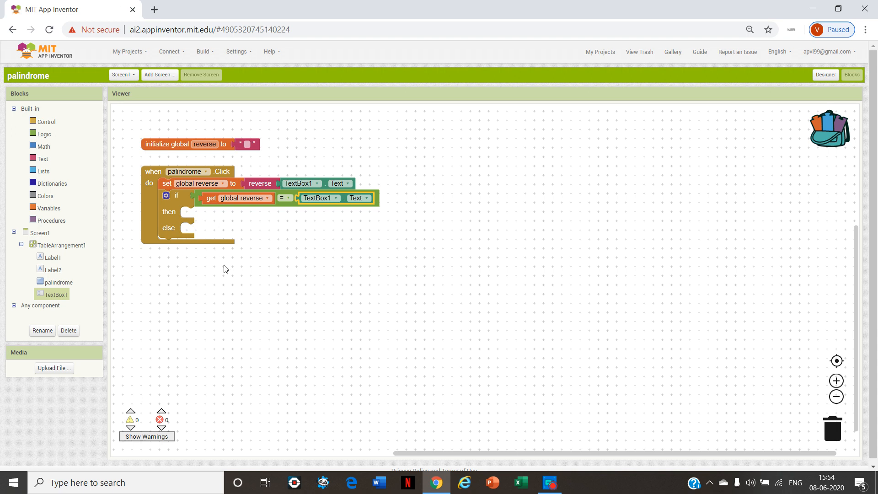
pyautogui.moveTo(845, 94)
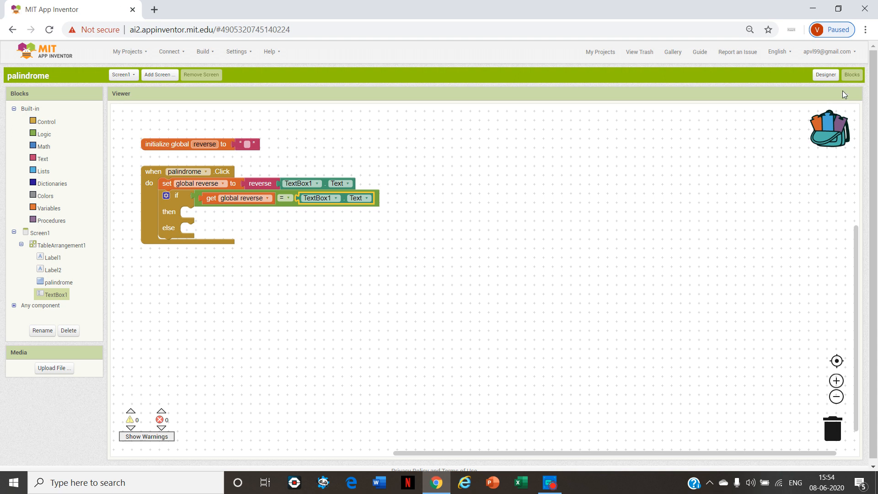
pyautogui.moveTo(771, 119)
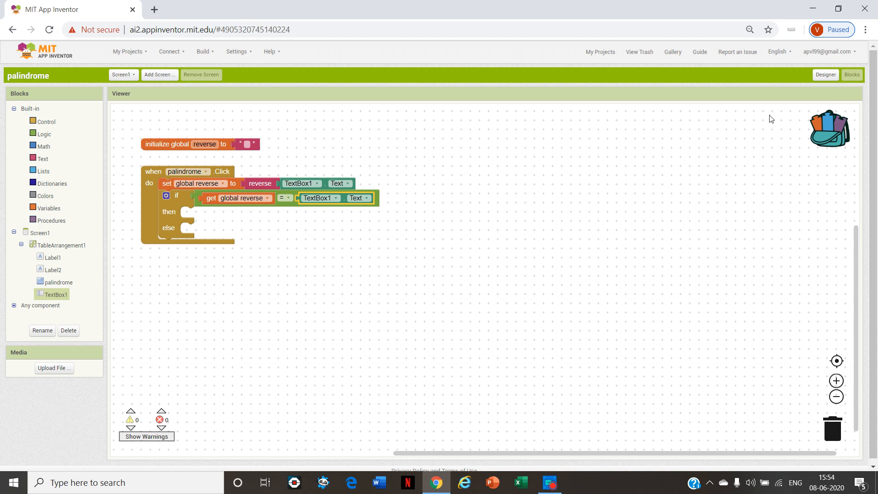
pyautogui.click(825, 75)
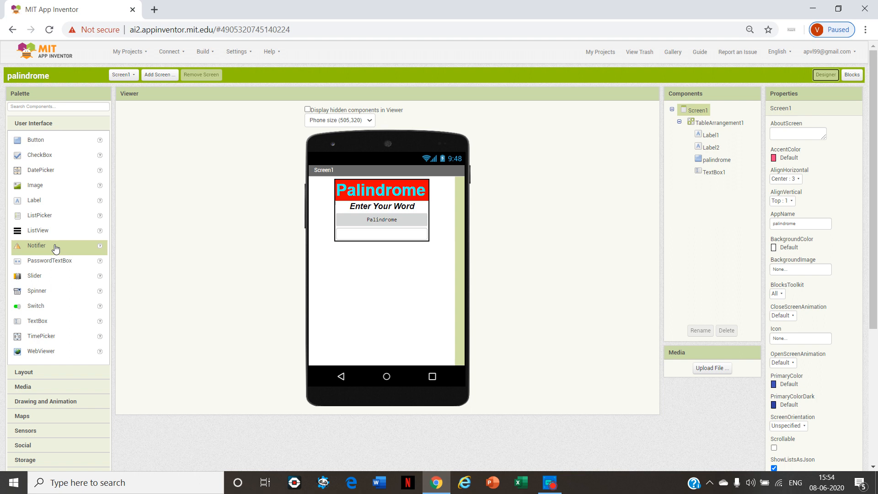
pyautogui.moveTo(33, 256)
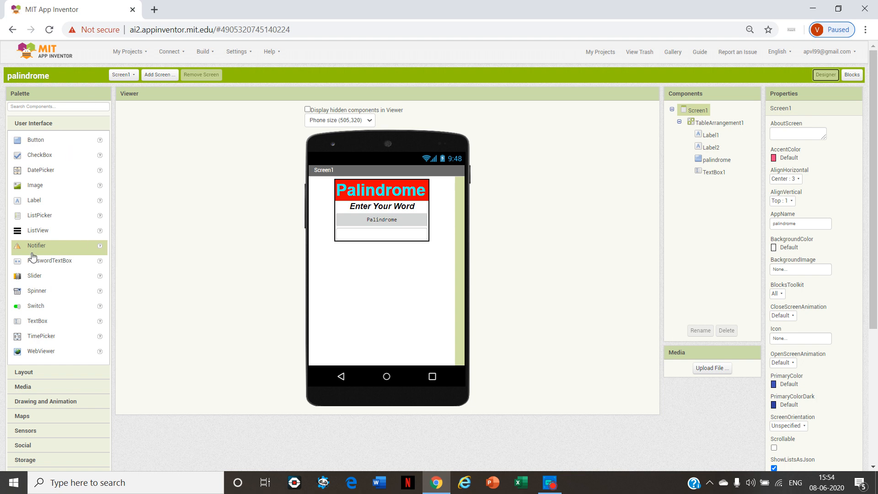
pyautogui.moveTo(84, 247)
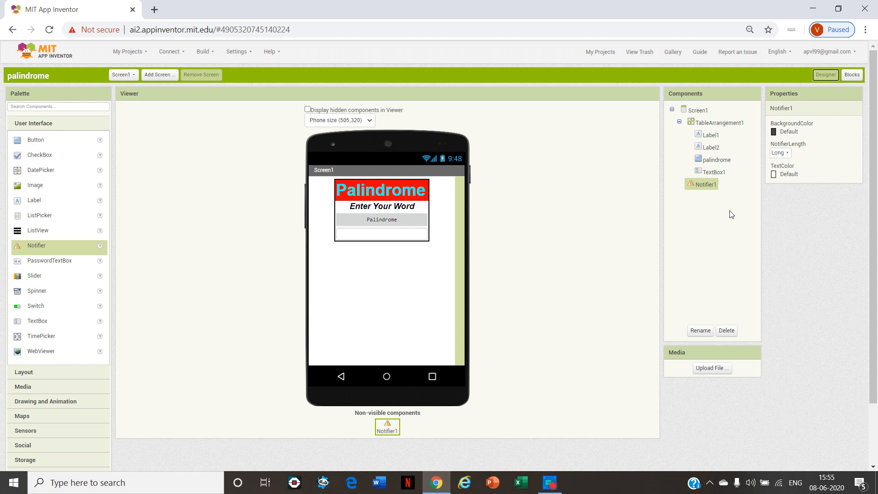
pyautogui.moveTo(770, 225)
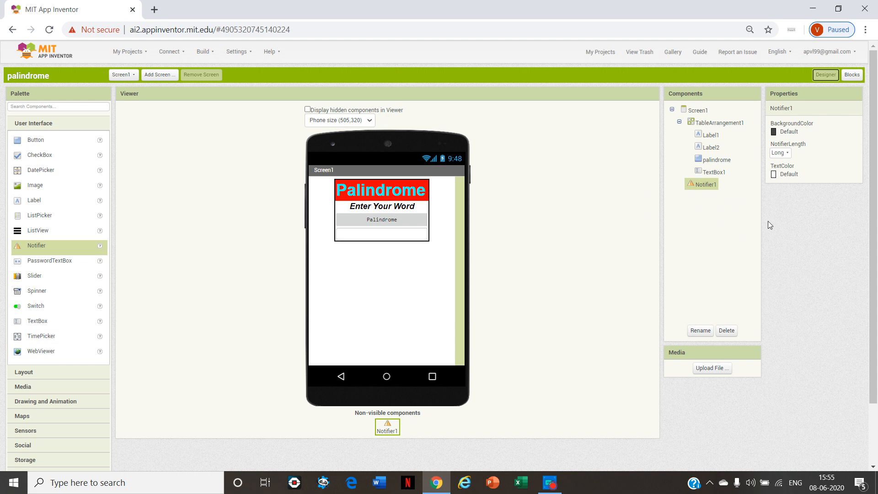
# - Add Notifier1 from the User Interface palette and return to the Blocks editor
pyautogui.click(852, 75)
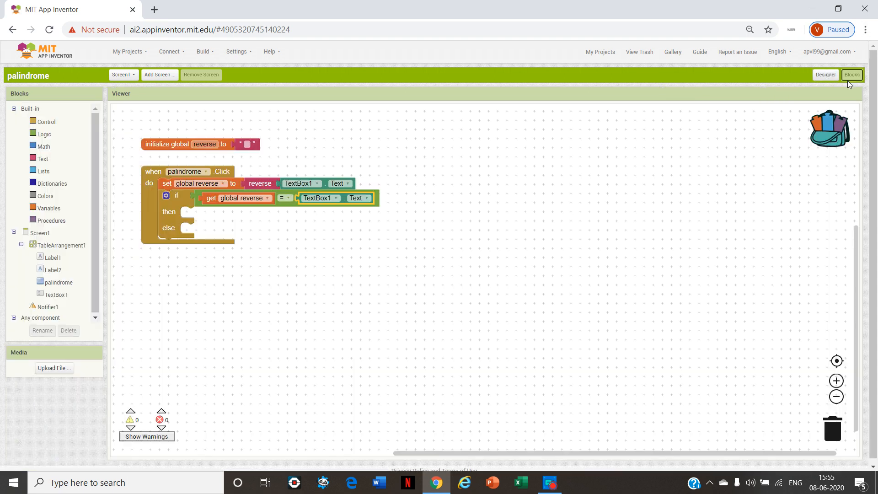
# - Call Notifier1.ShowAlert in the then branch with notice "Entered text is a palindrome"
pyautogui.click(48, 306)
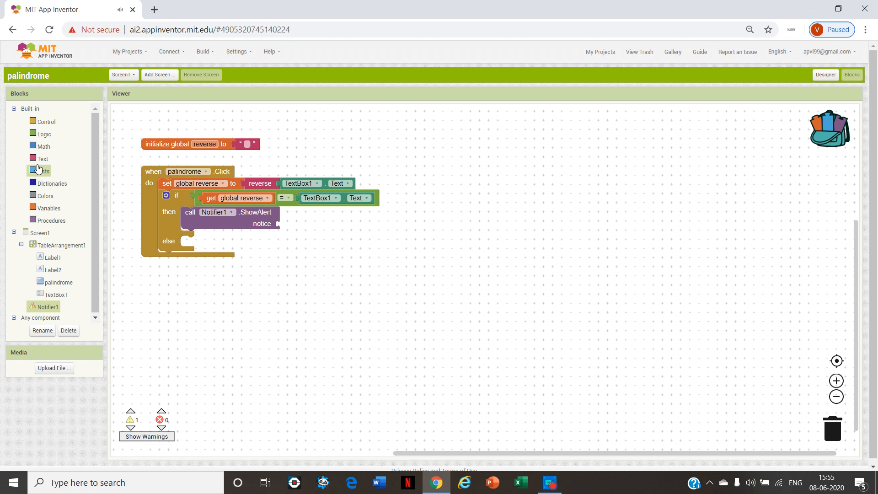
pyautogui.click(42, 158)
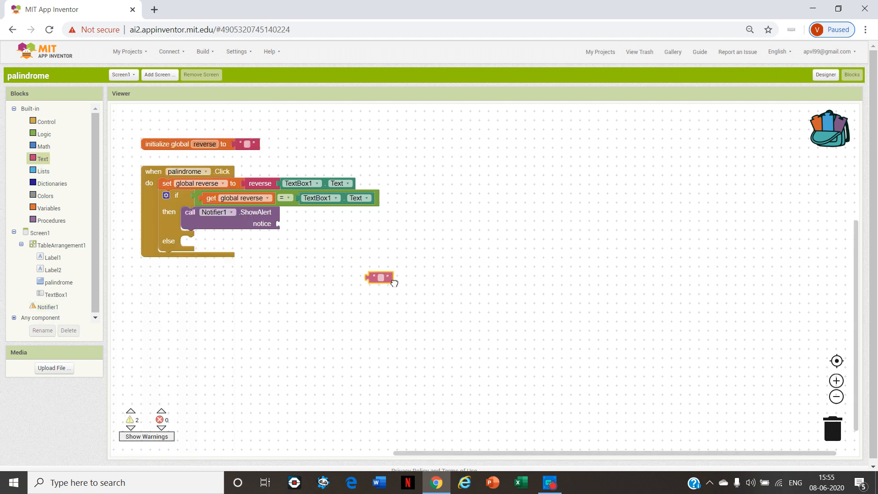
pyautogui.moveTo(379, 277); pyautogui.dragTo(290, 223)
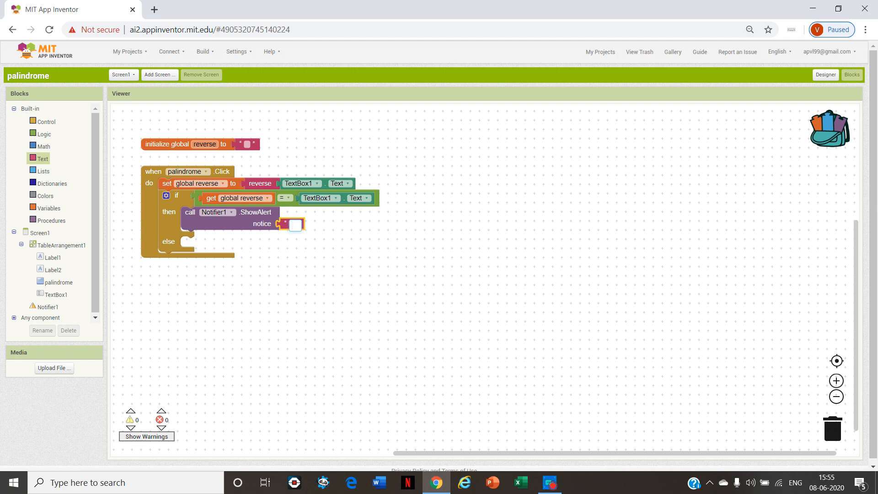
pyautogui.write('Entered')
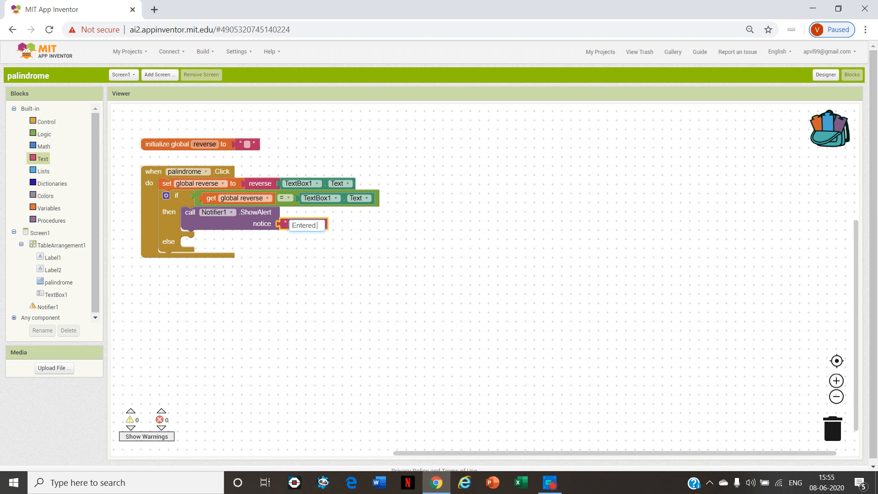
pyautogui.write('text is a palindr')
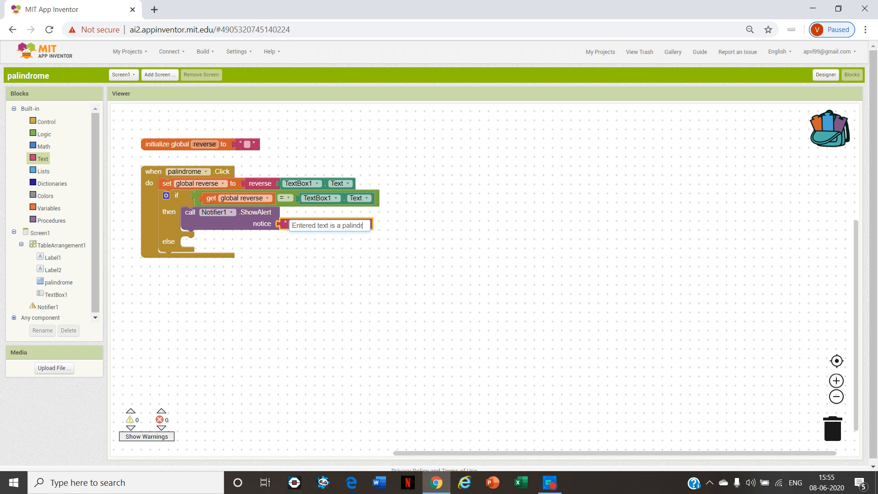
pyautogui.click(300, 260)
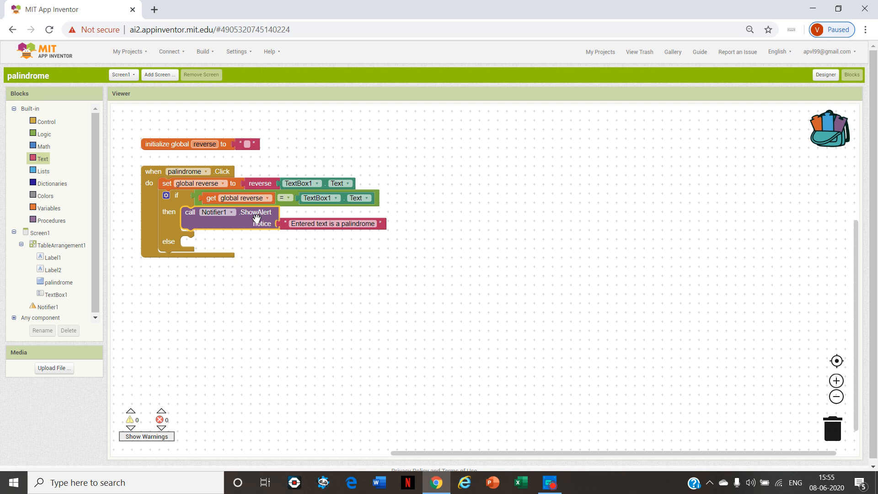
# - Duplicate the ShowAlert call into else with notice "Entered text is not a palindrome"
pyautogui.rightClick(214, 218)
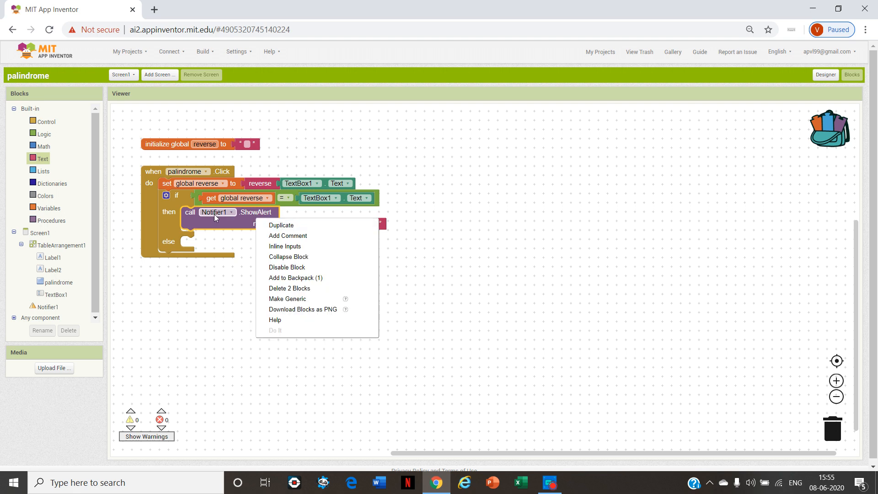
pyautogui.moveTo(293, 226)
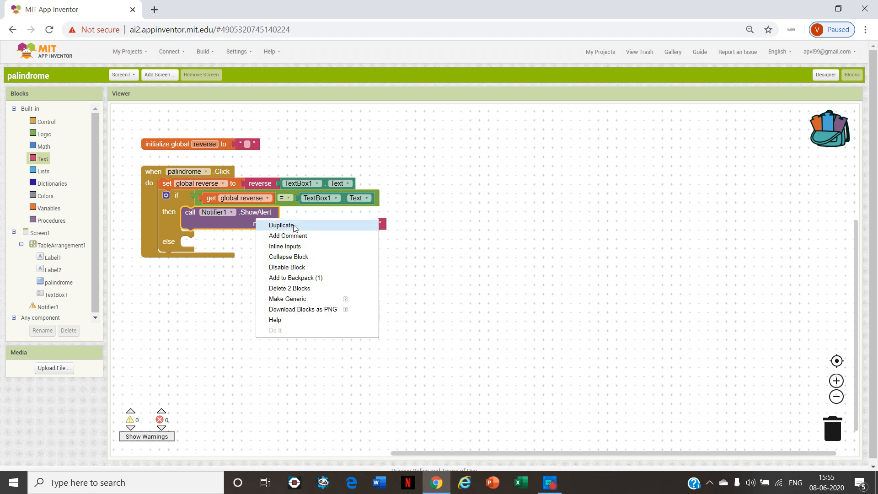
pyautogui.click(280, 225)
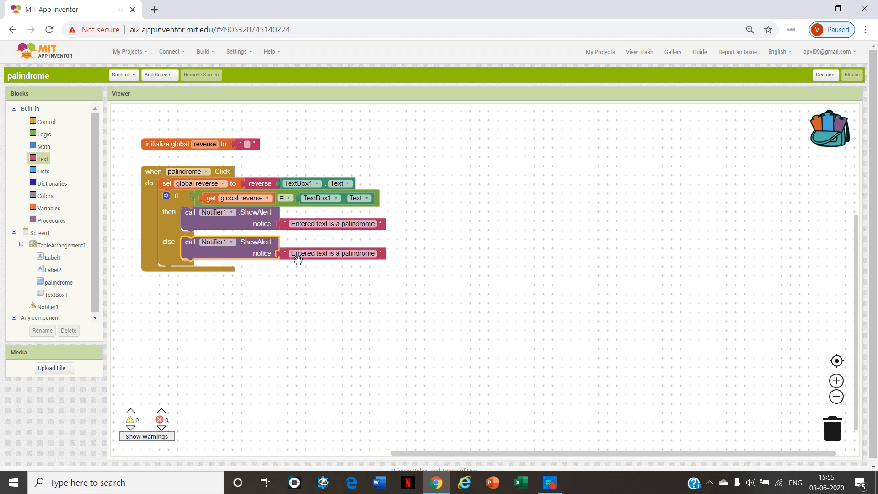
pyautogui.click(333, 254)
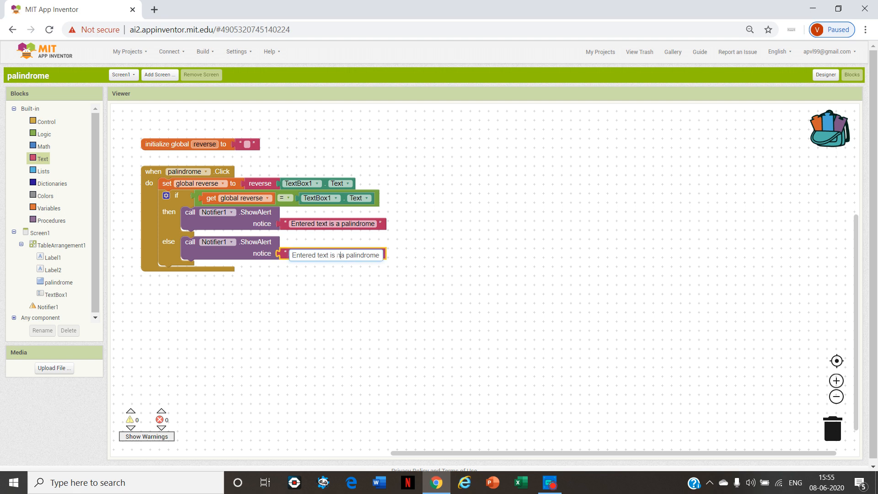
pyautogui.click(492, 268)
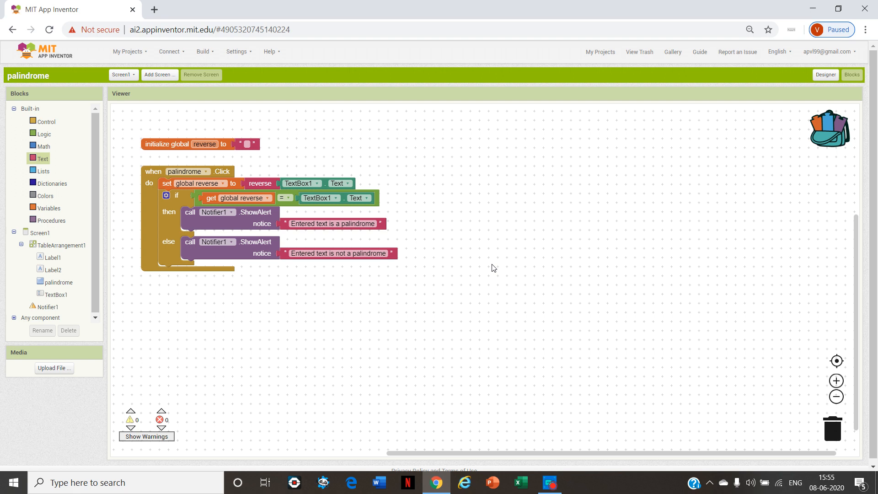
pyautogui.moveTo(821, 85)
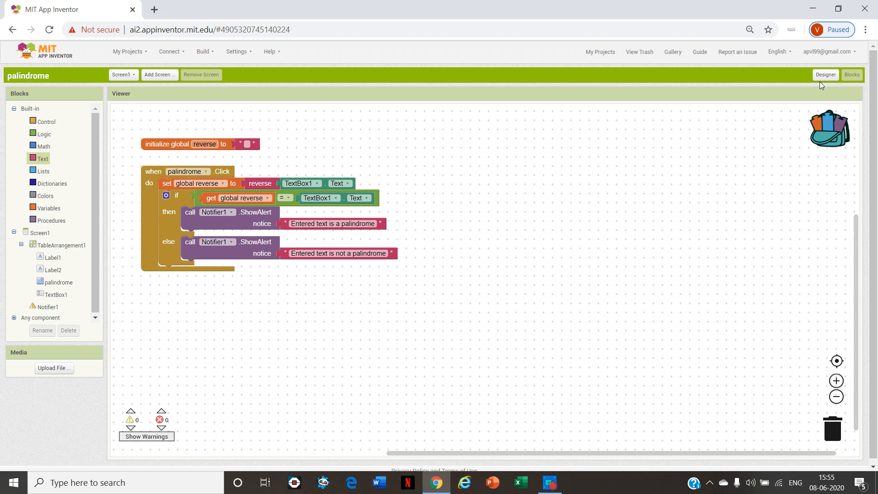
# - Show the AI Companion connection code from Connect, then dismiss it
pyautogui.click(824, 75)
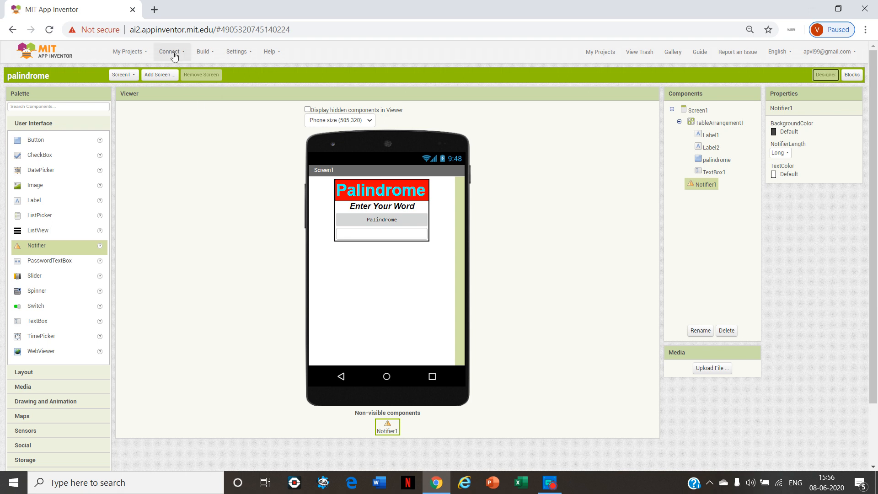
pyautogui.click(168, 51)
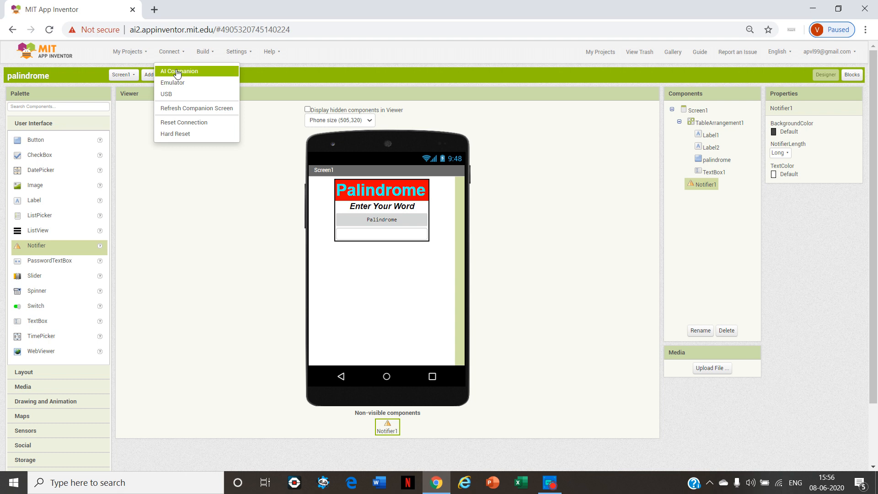
pyautogui.click(179, 72)
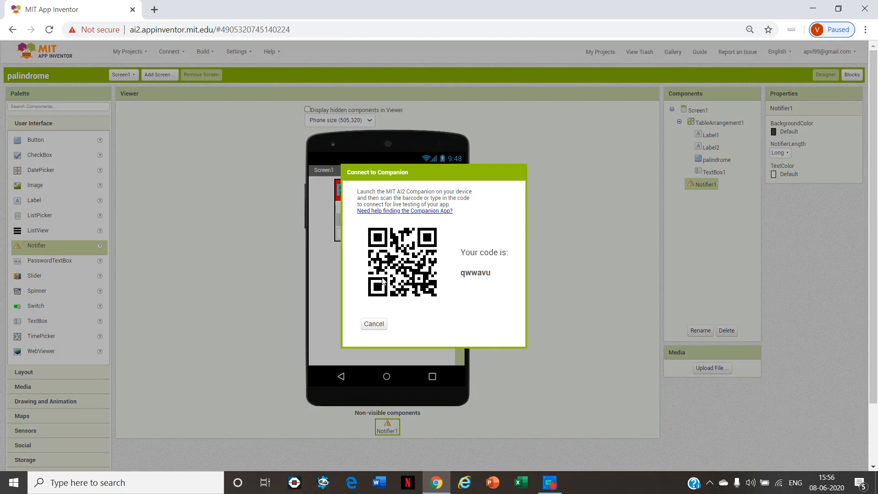
pyautogui.moveTo(391, 294)
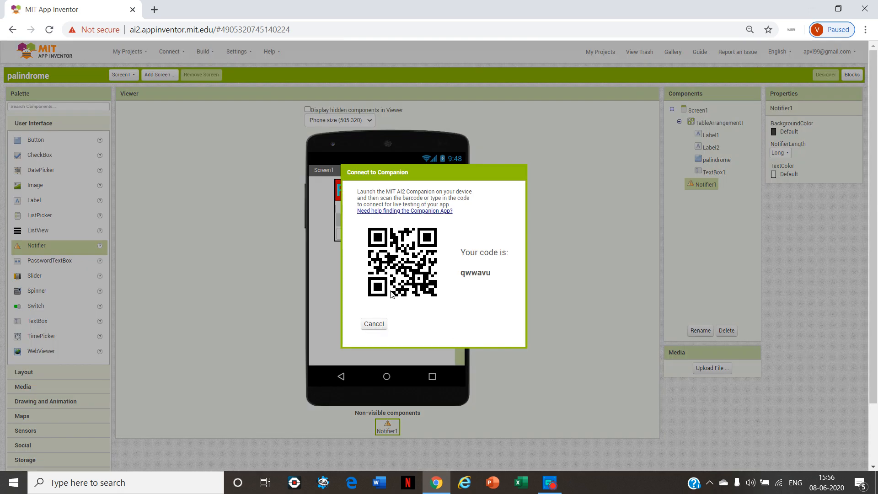
pyautogui.moveTo(391, 281)
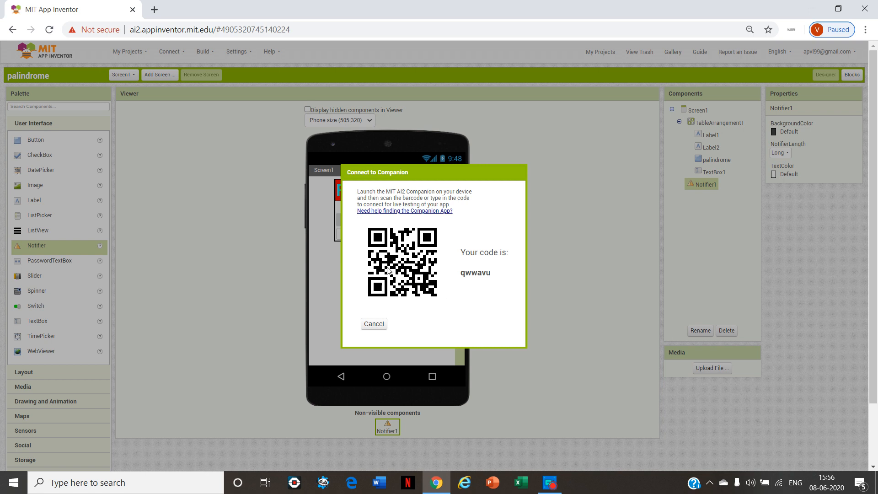
pyautogui.click(373, 323)
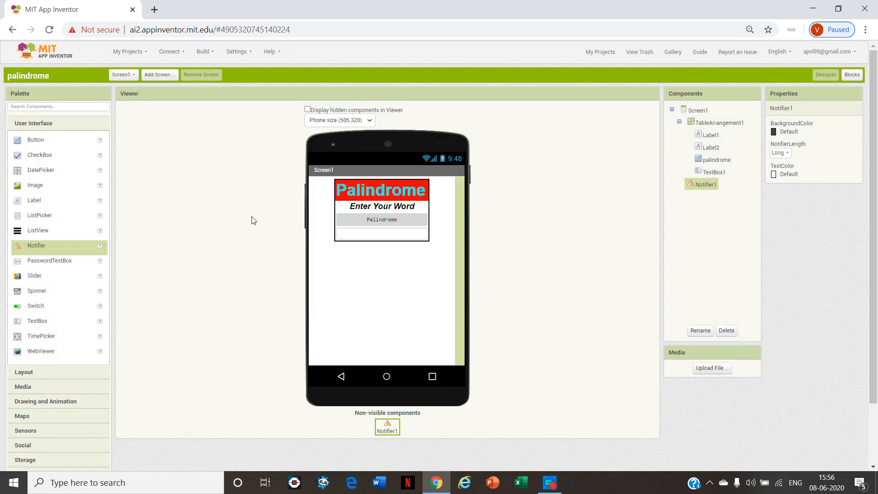
pyautogui.moveTo(391, 245)
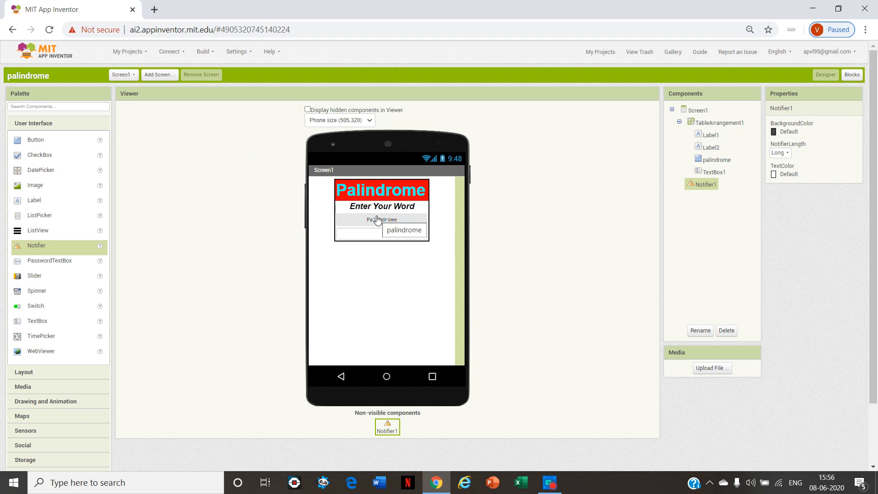
pyautogui.moveTo(375, 220)
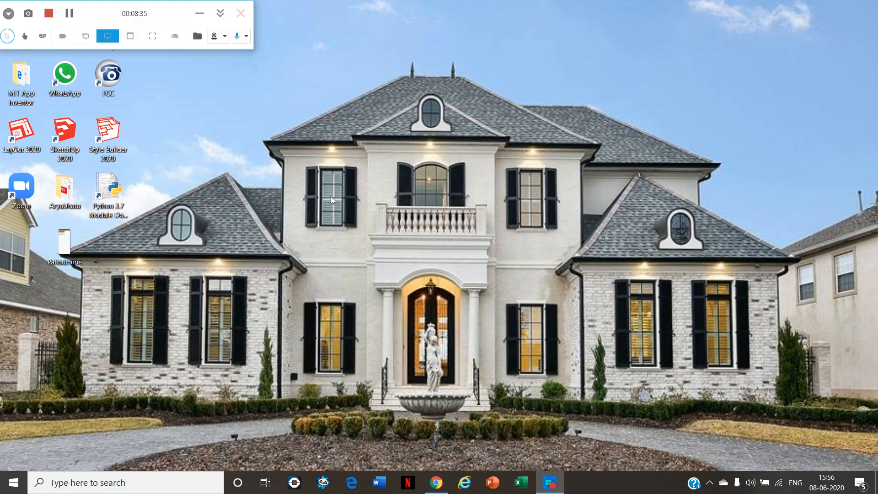
# - Play the Palindrome phone recording showing "nurse" reported as not a palindrome
pyautogui.doubleClick(64, 242)
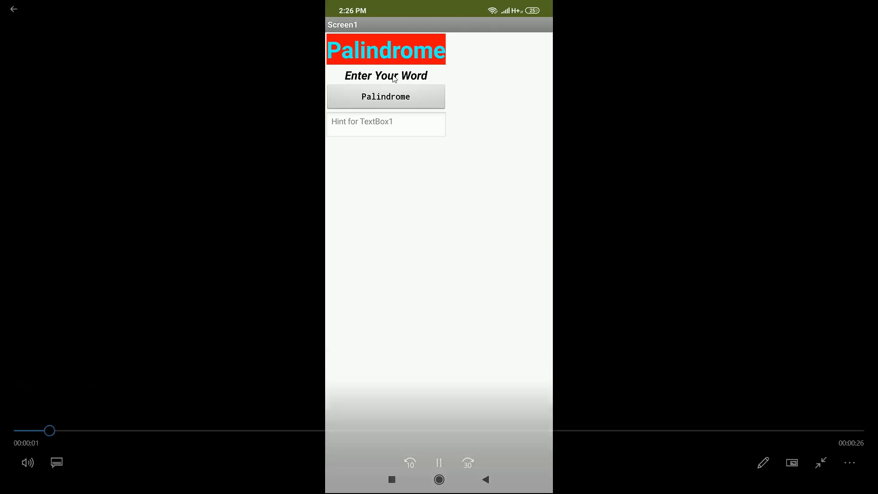
pyautogui.click(386, 124)
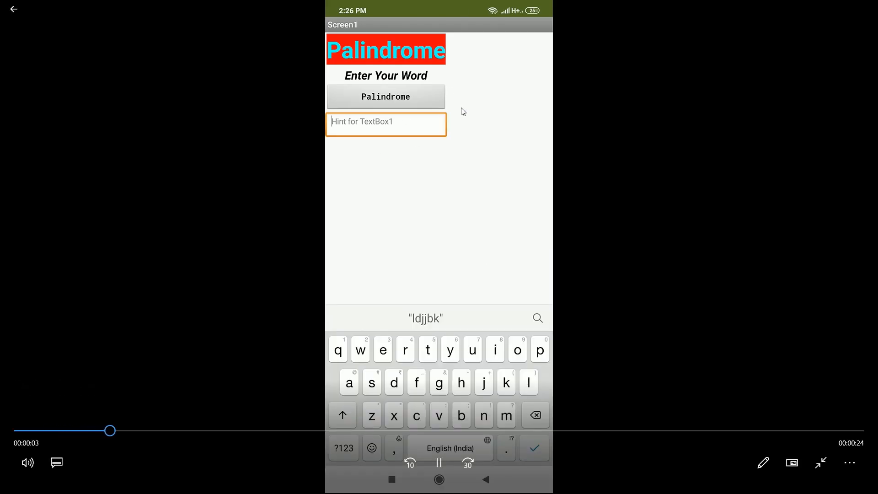
pyautogui.moveTo(399, 161)
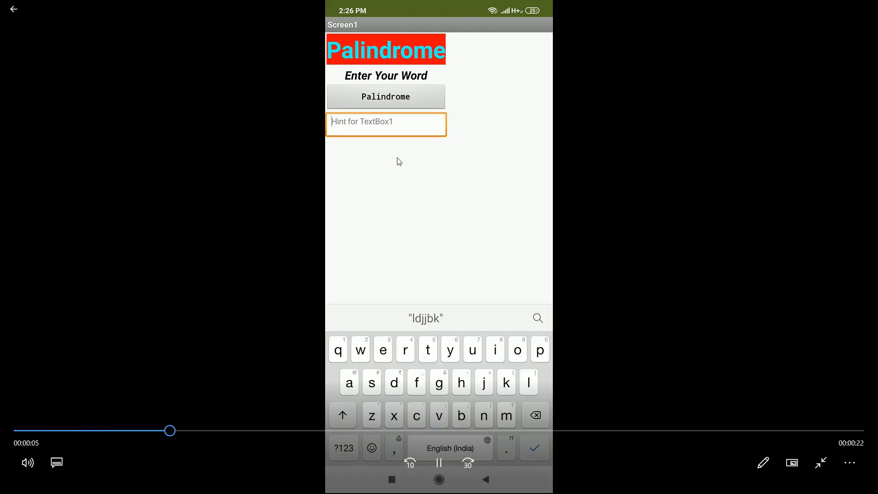
pyautogui.write('ma')
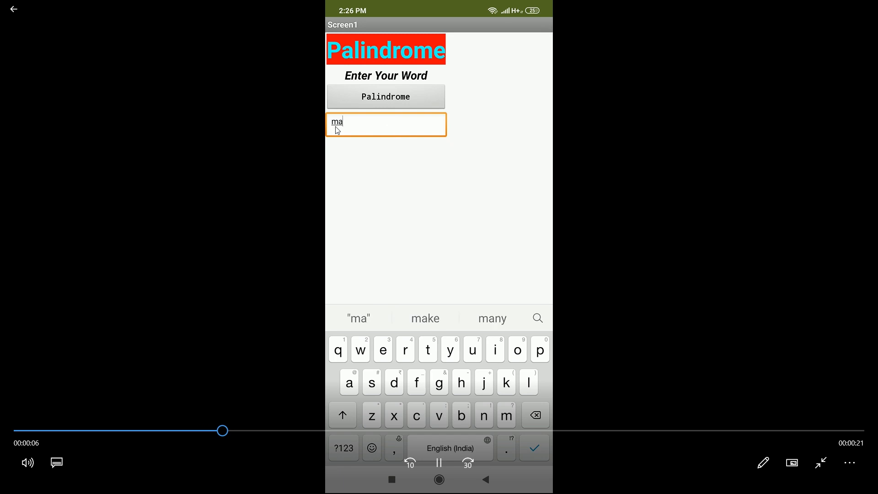
pyautogui.write('da')
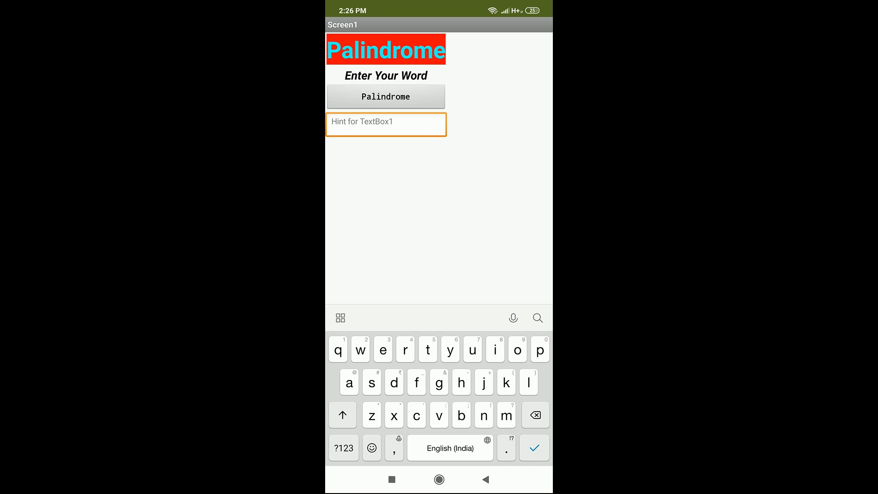
pyautogui.write('nurse')
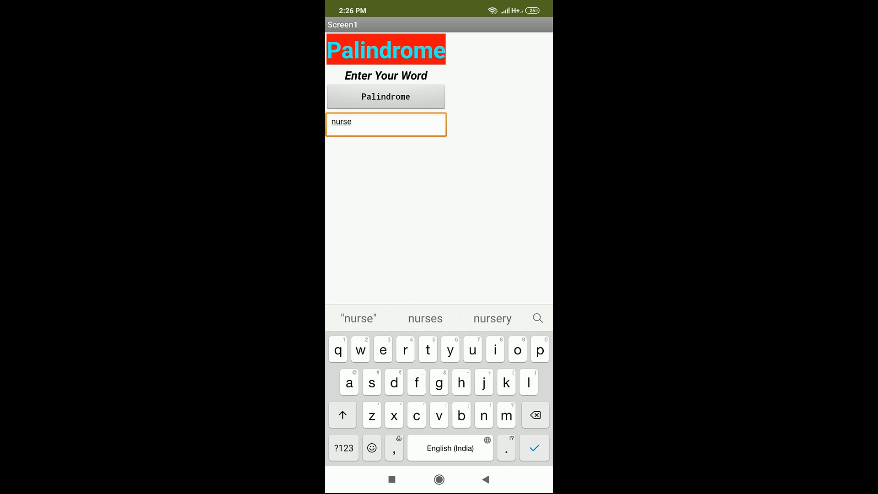
pyautogui.click(386, 97)
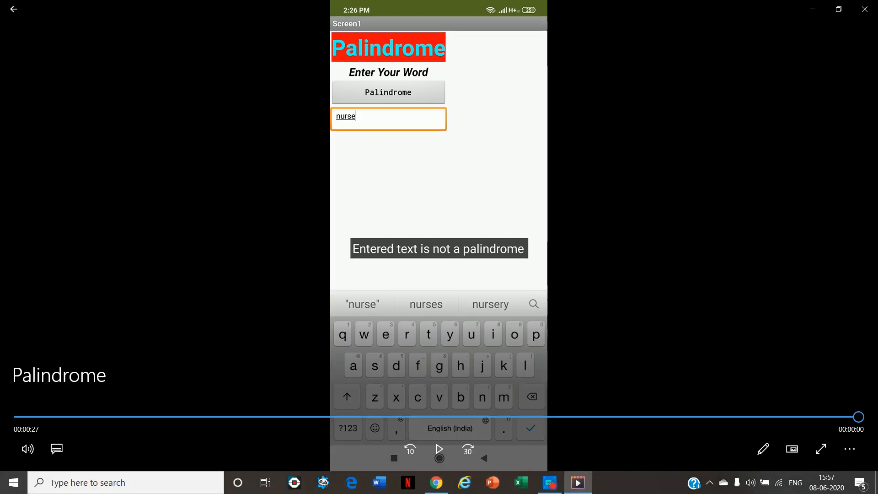
pyautogui.moveTo(422, 205)
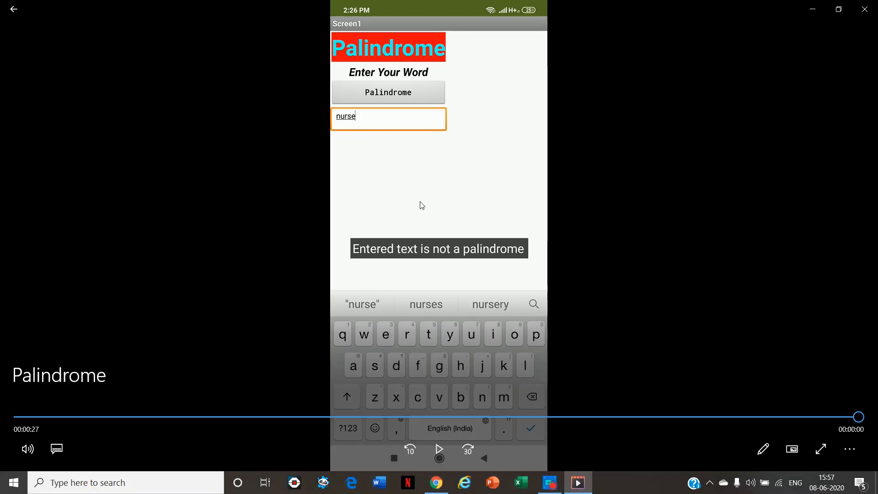
pyautogui.moveTo(437, 219)
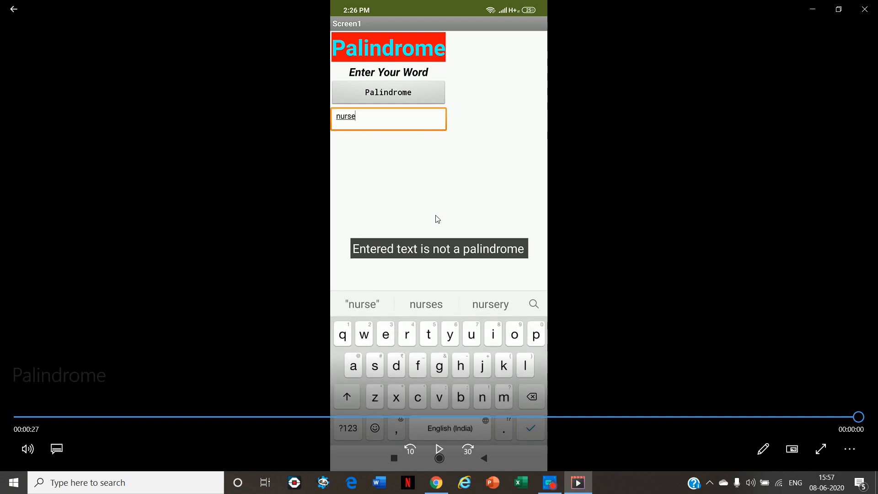
pyautogui.moveTo(629, 138)
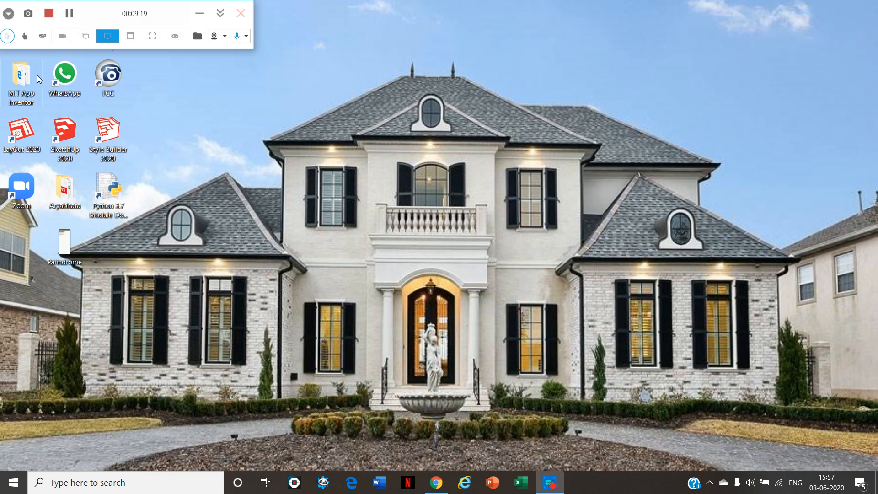
pyautogui.moveTo(185, 128)
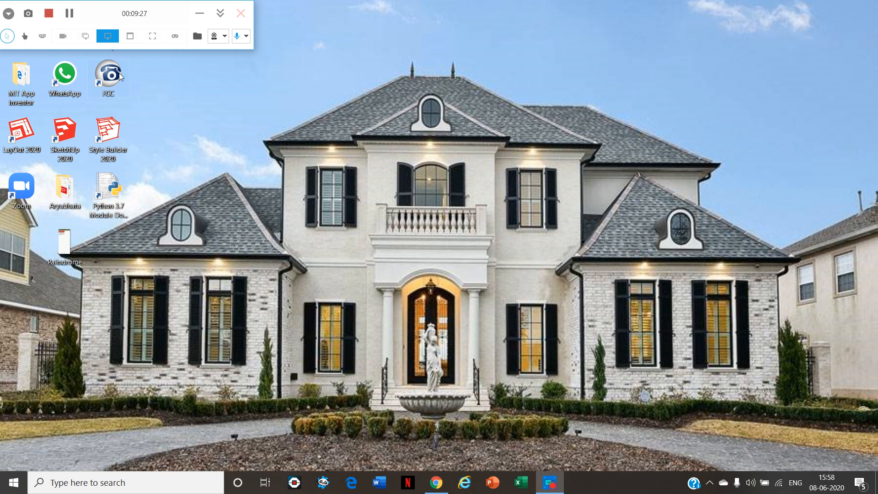
pyautogui.moveTo(91, 15)
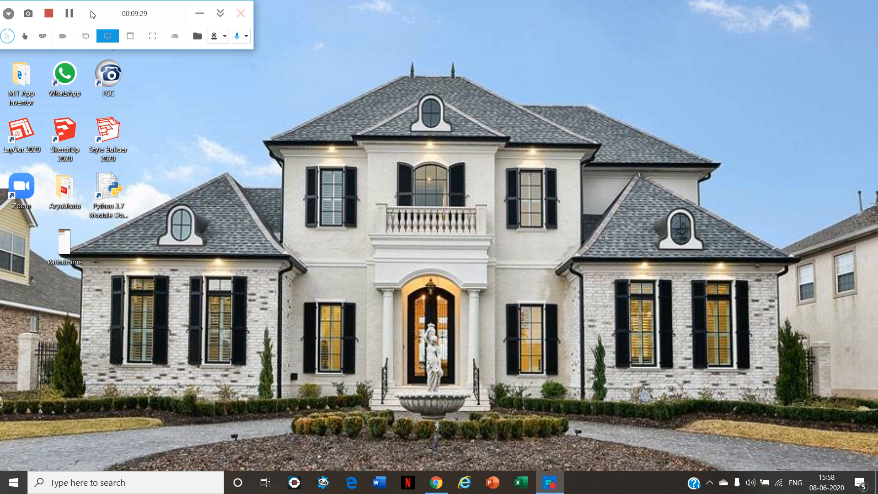
pyautogui.moveTo(333, 225)
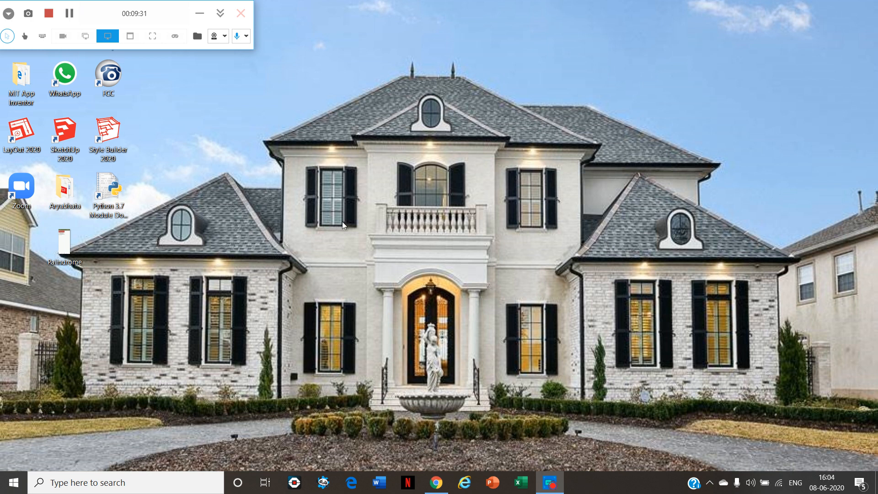